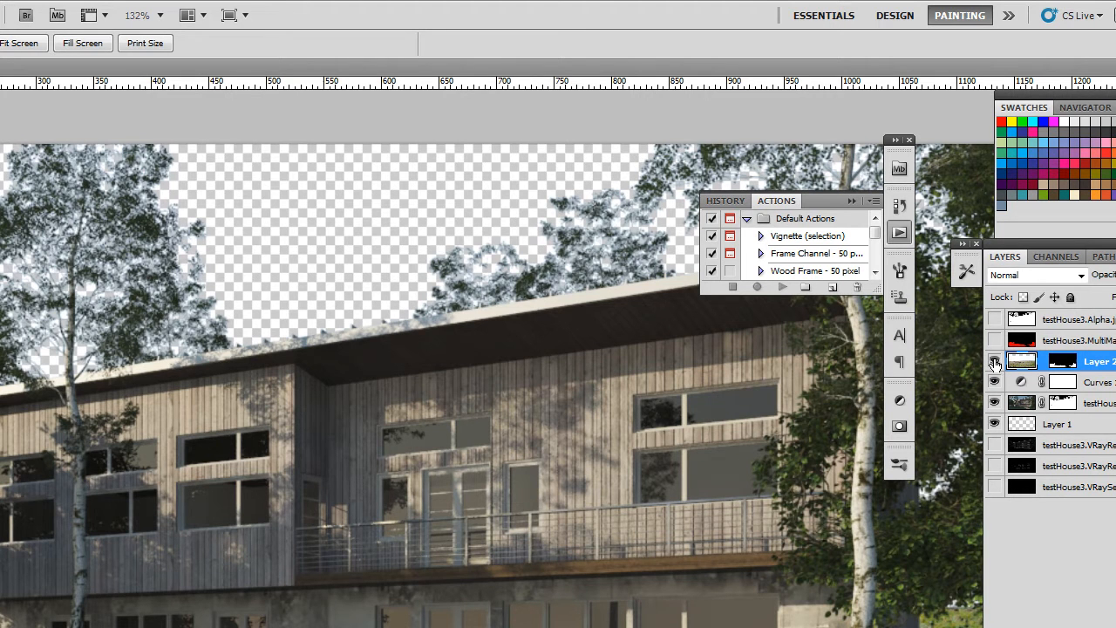
- Turn on visibility of the testHouse3.MultiMatteElement layer to show its red-and-black matte
left_click(993, 361)
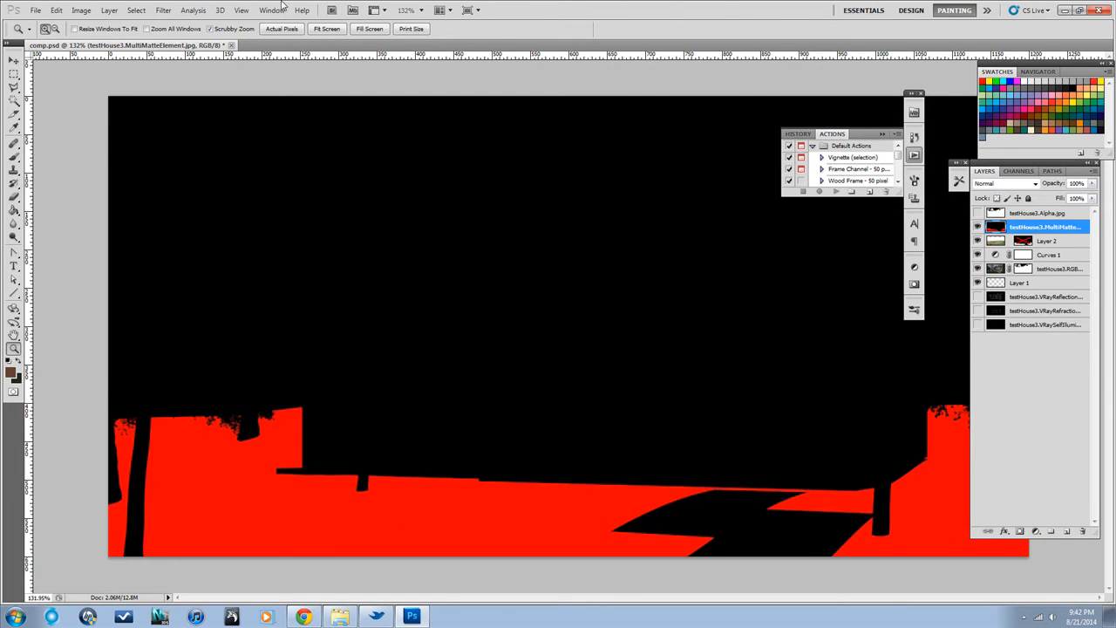
- Open the Channels panel from the Window menu and view only the Red channel
left_click(272, 10)
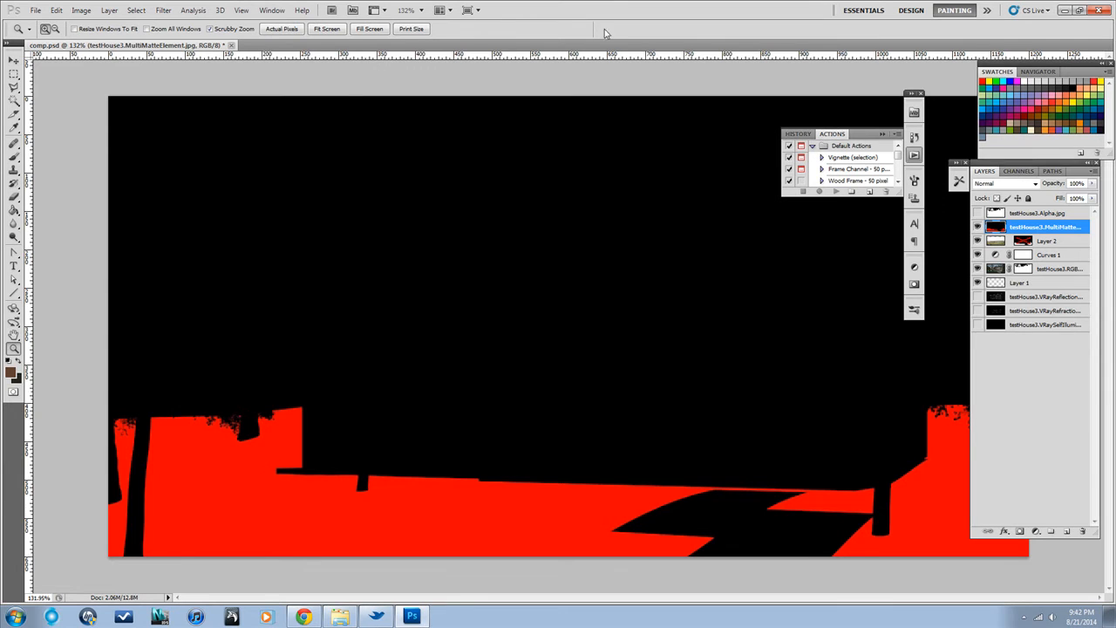
left_click(271, 10)
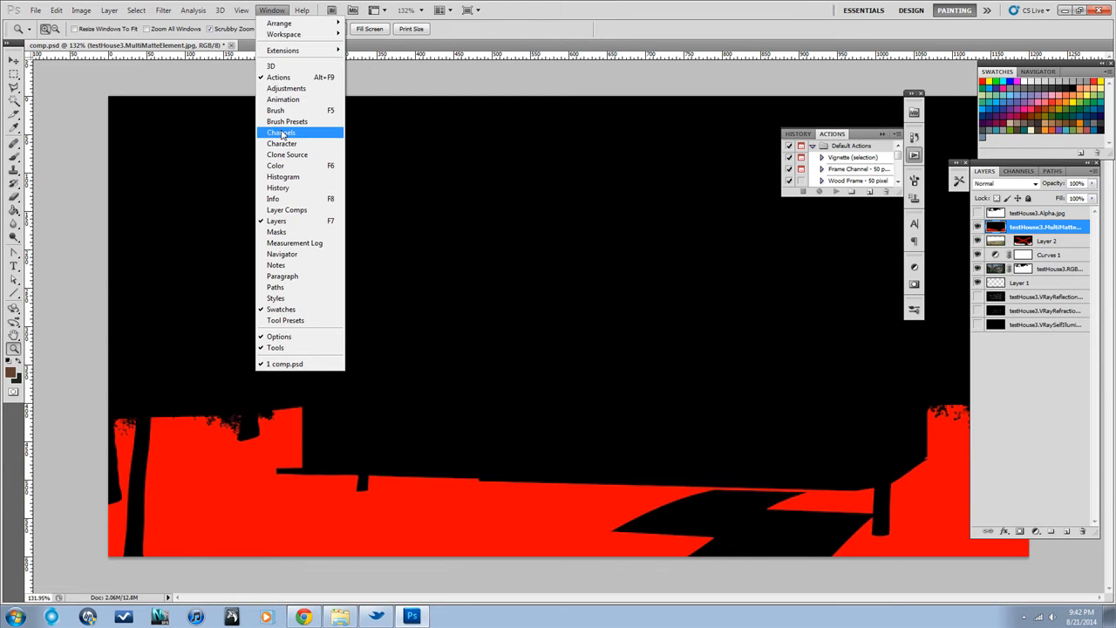
mouse_move(275, 13)
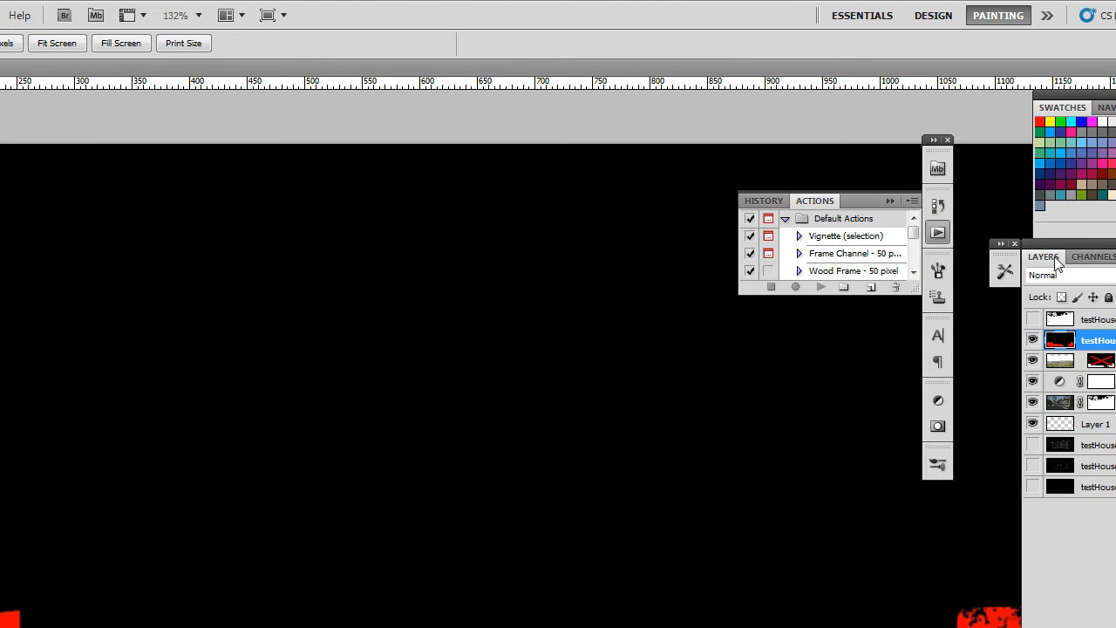
left_click(1091, 255)
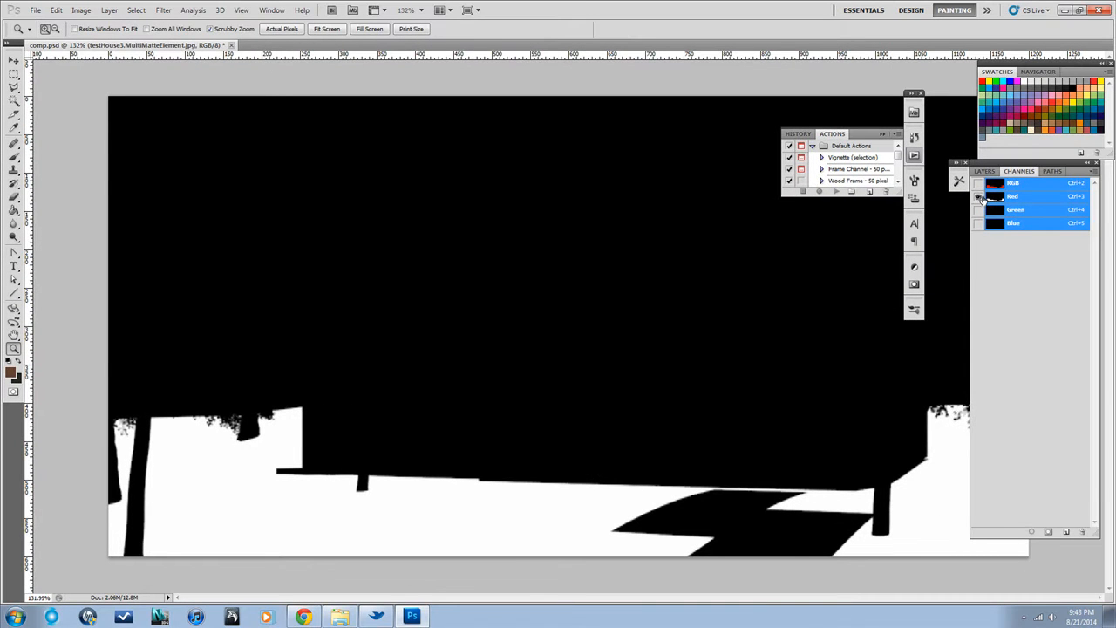
left_click(977, 183)
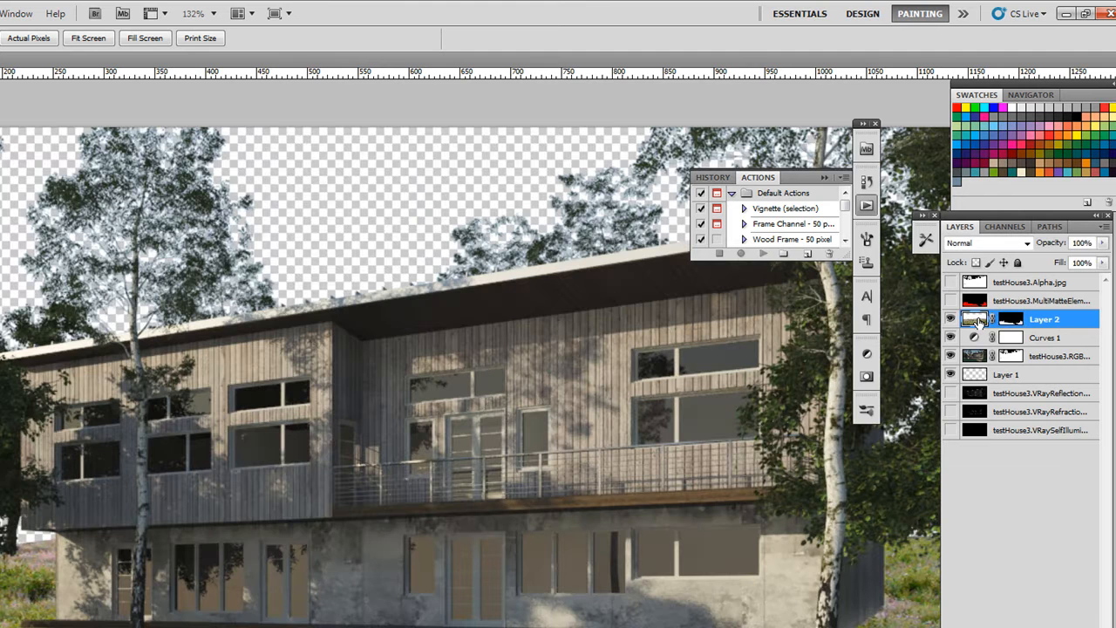
mouse_move(906, 555)
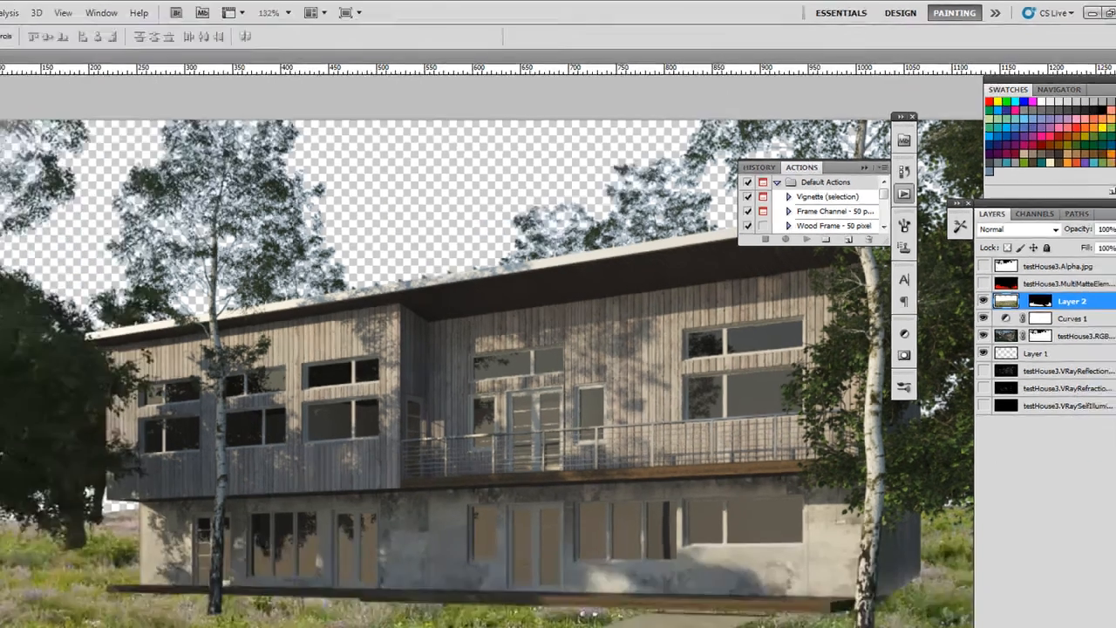
- Add a Hue/Saturation 1 adjustment layer, lowering saturation and lightness to mute the grass
left_click(109, 10)
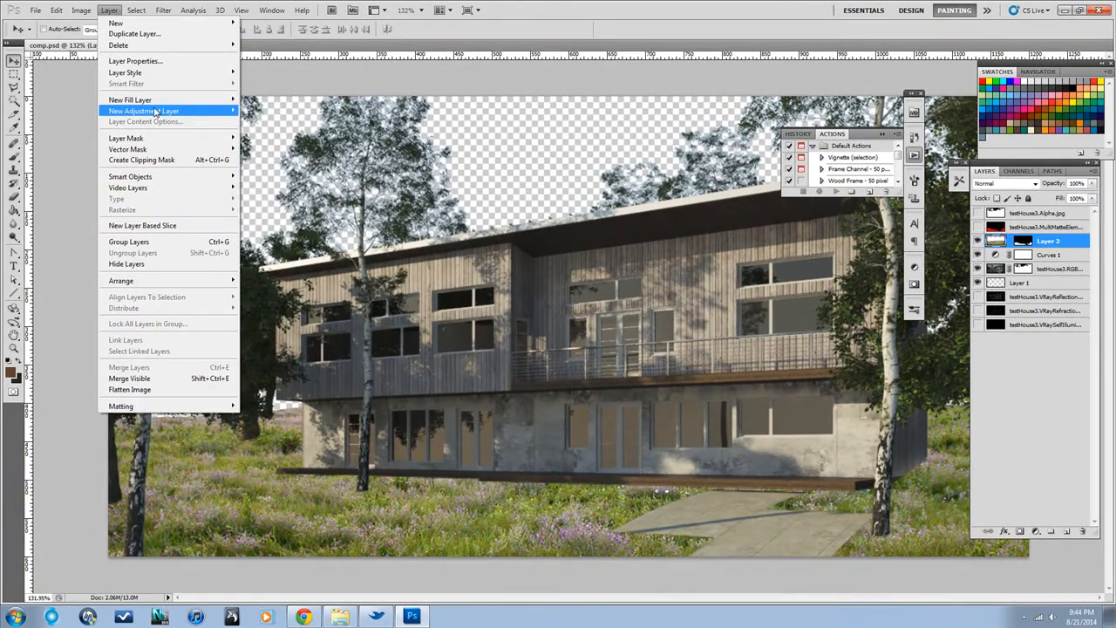
mouse_move(144, 111)
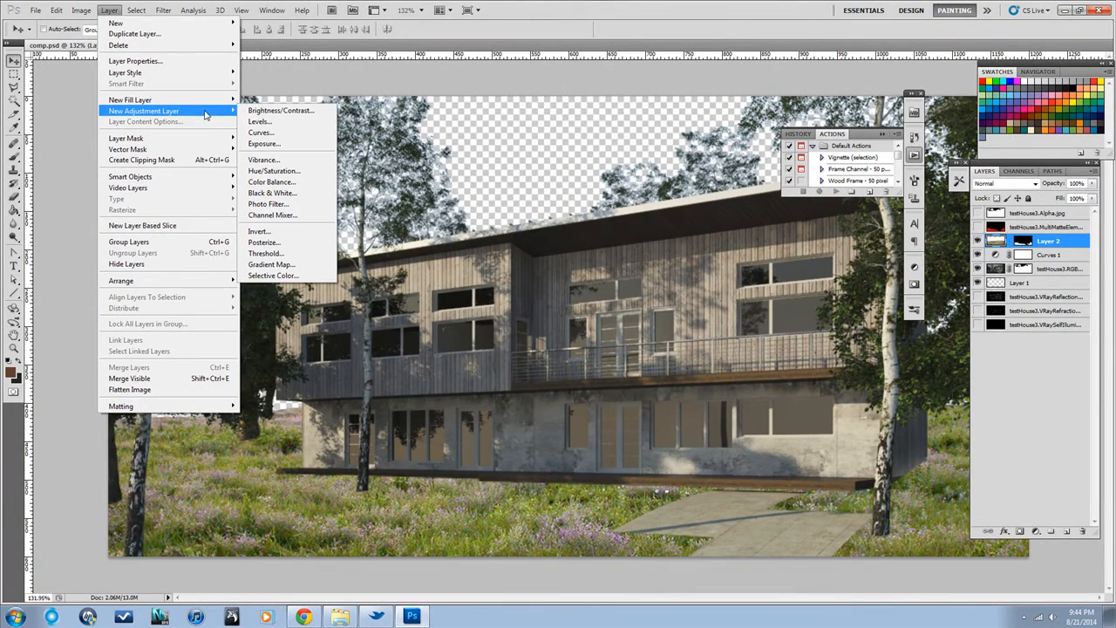
mouse_move(274, 170)
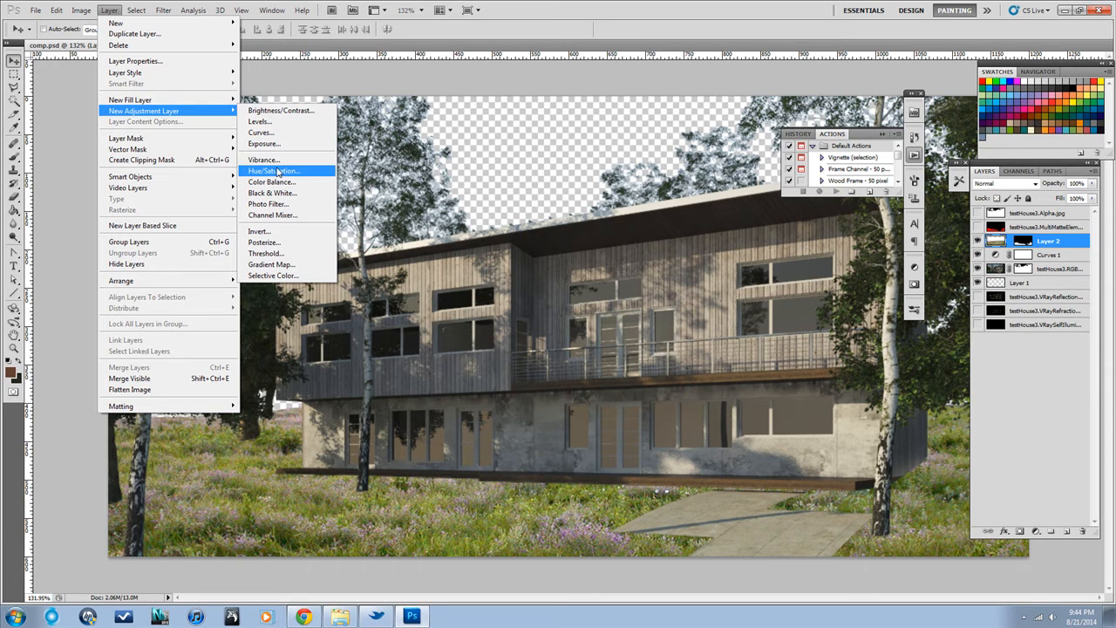
left_click(273, 170)
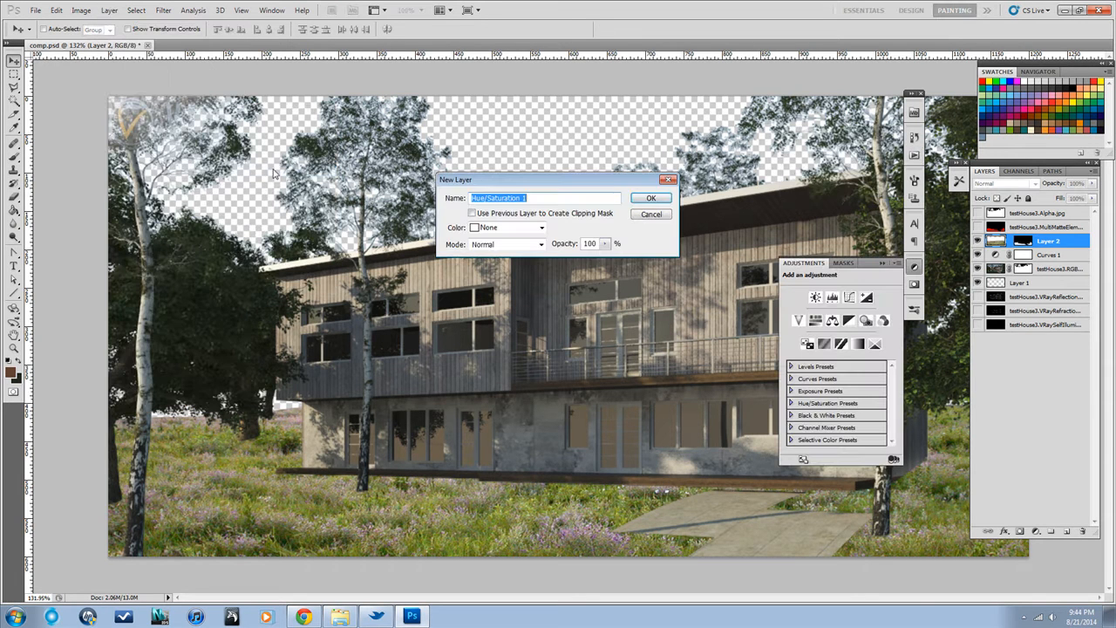
left_click(650, 197)
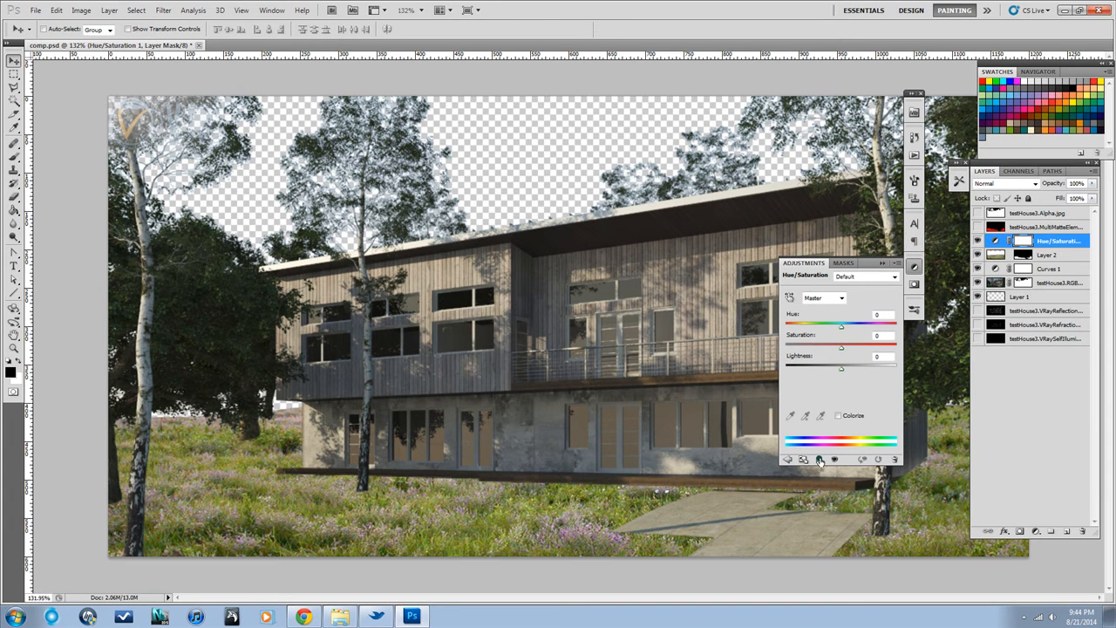
mouse_move(818, 460)
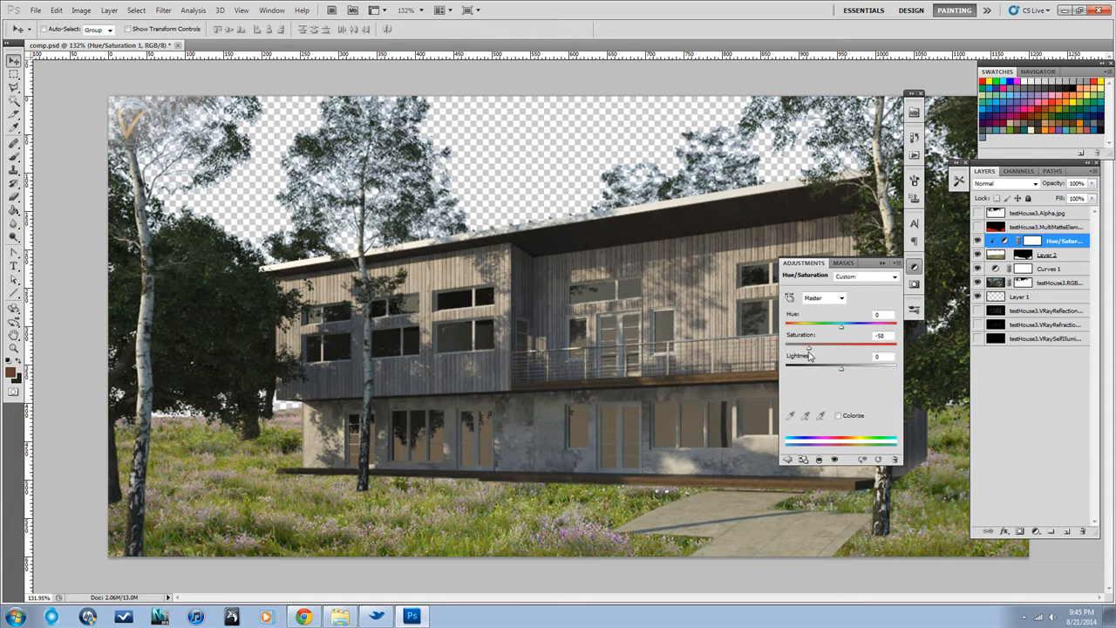
left_click_drag(840, 346, 822, 347)
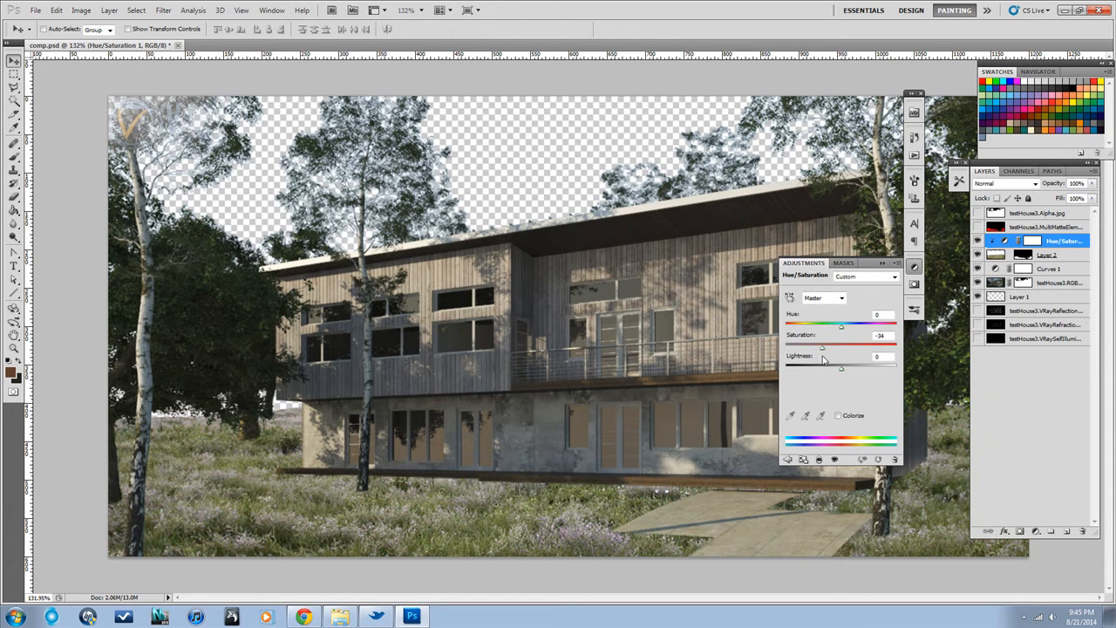
left_click_drag(841, 367, 835, 373)
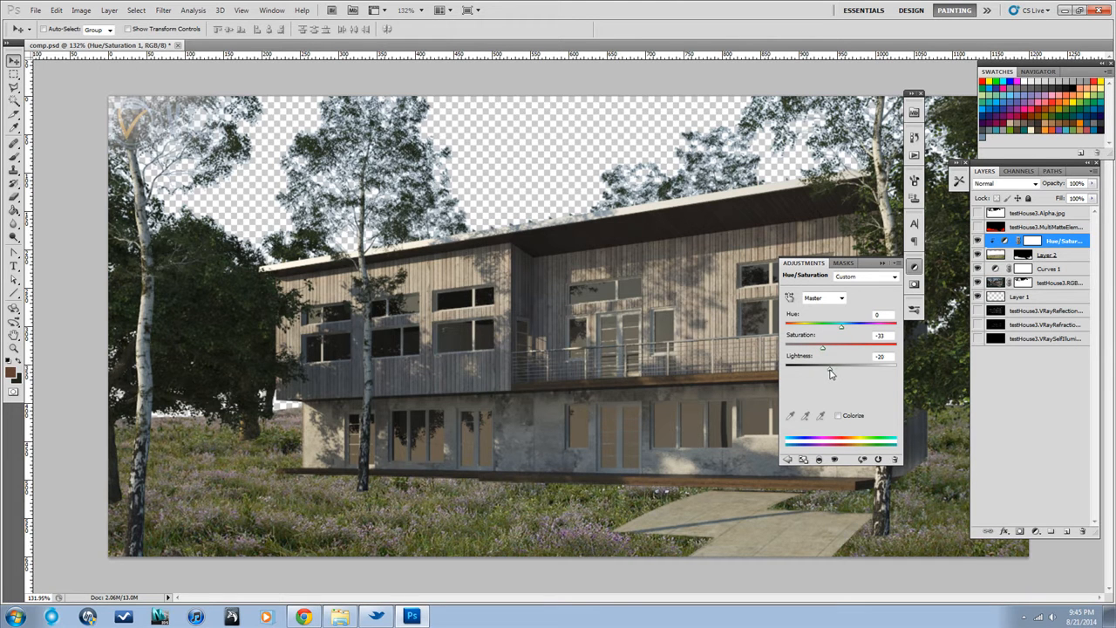
left_click_drag(805, 365, 834, 366)
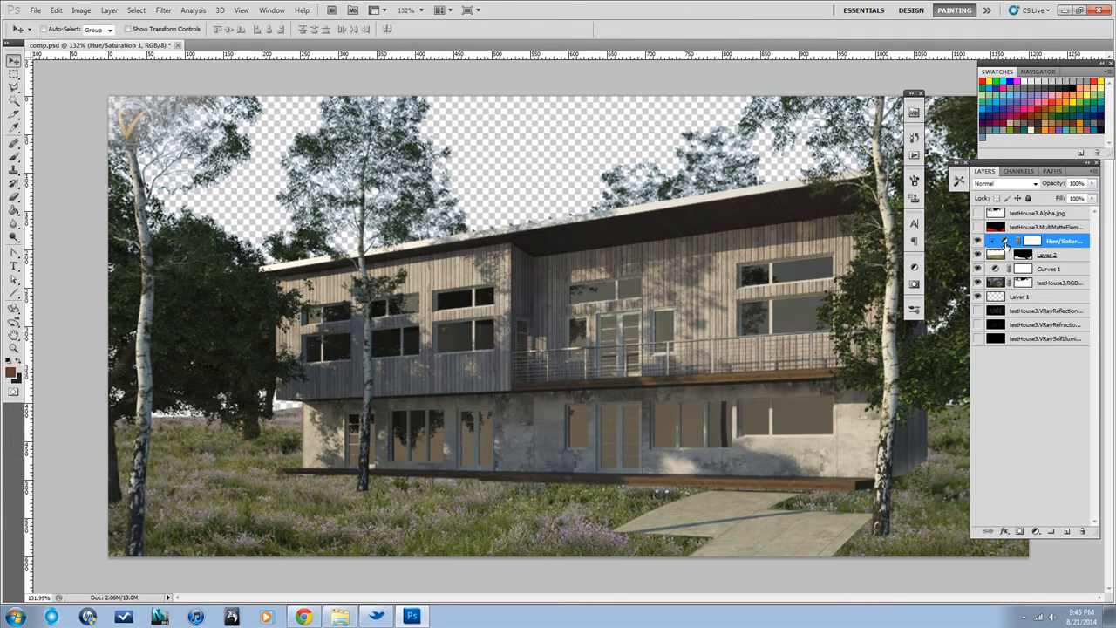
double_click(1005, 240)
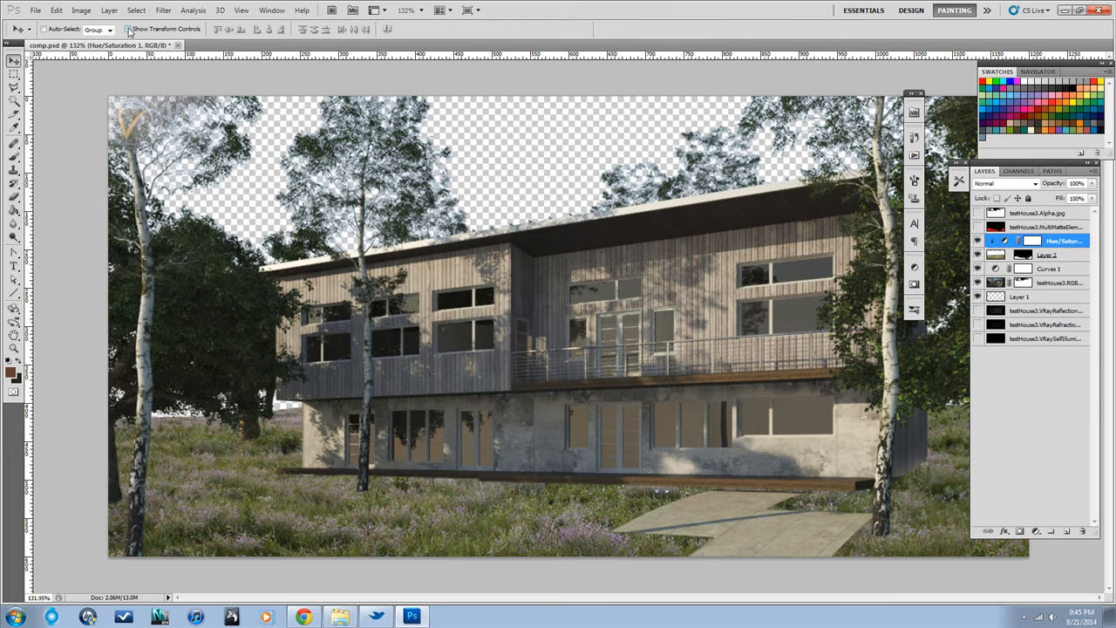
- Add a Curves 2 adjustment layer with an S-curve boosting the grass midtone contrast
left_click(109, 10)
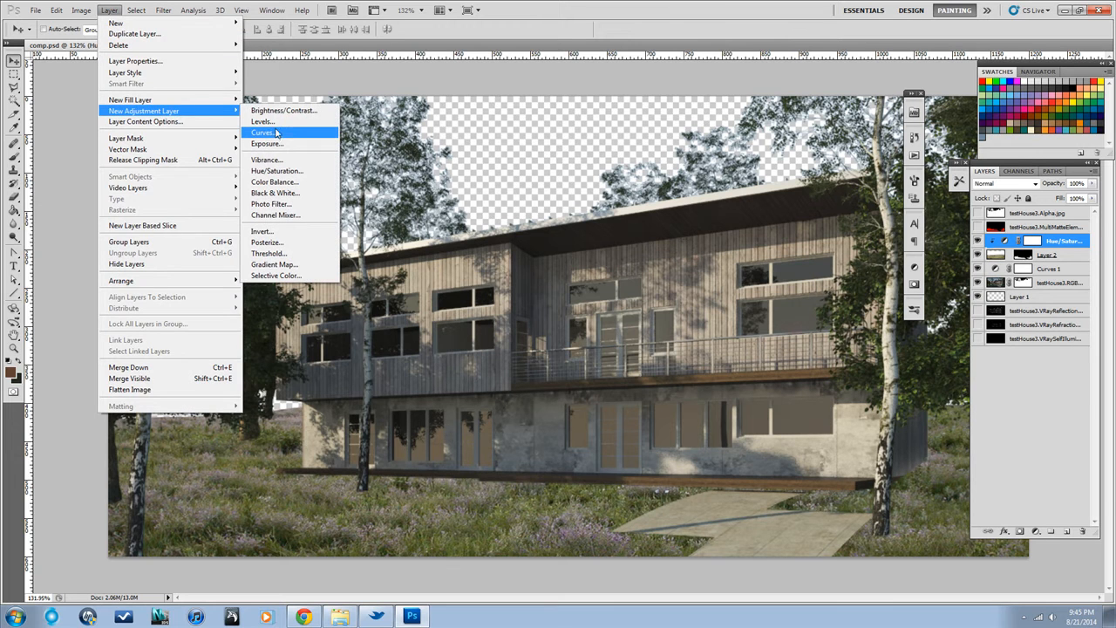
left_click(276, 170)
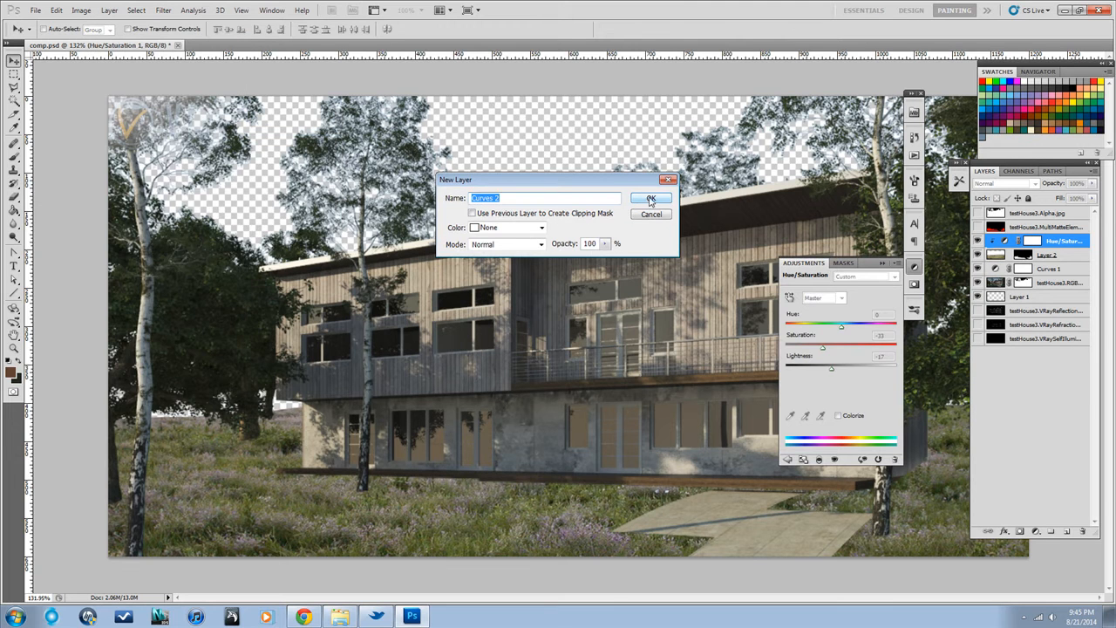
left_click(651, 198)
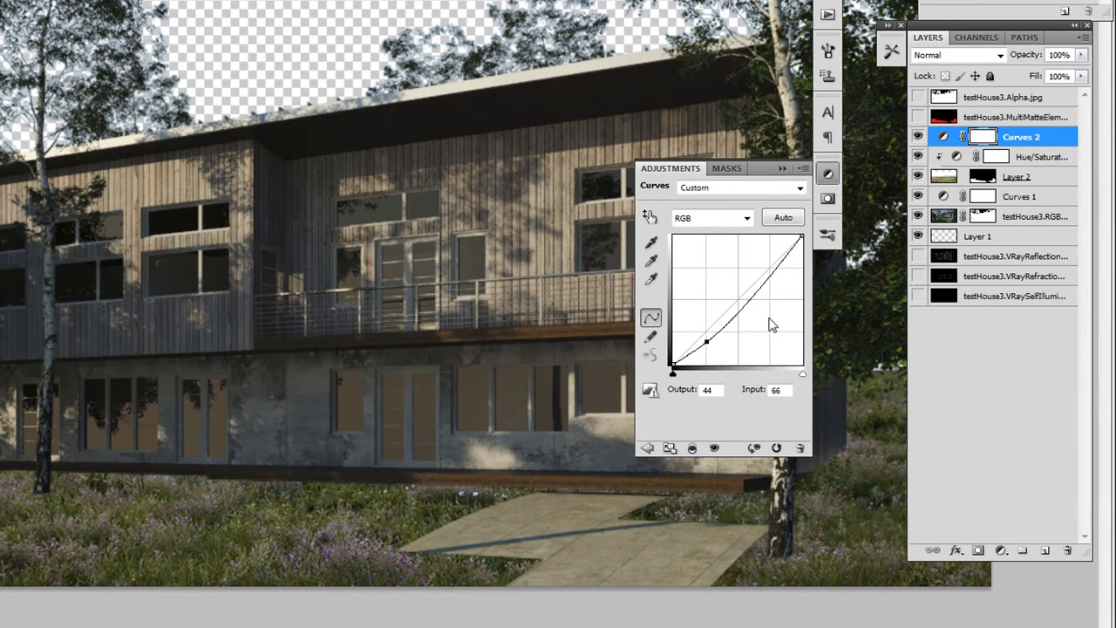
left_click_drag(706, 342, 745, 283)
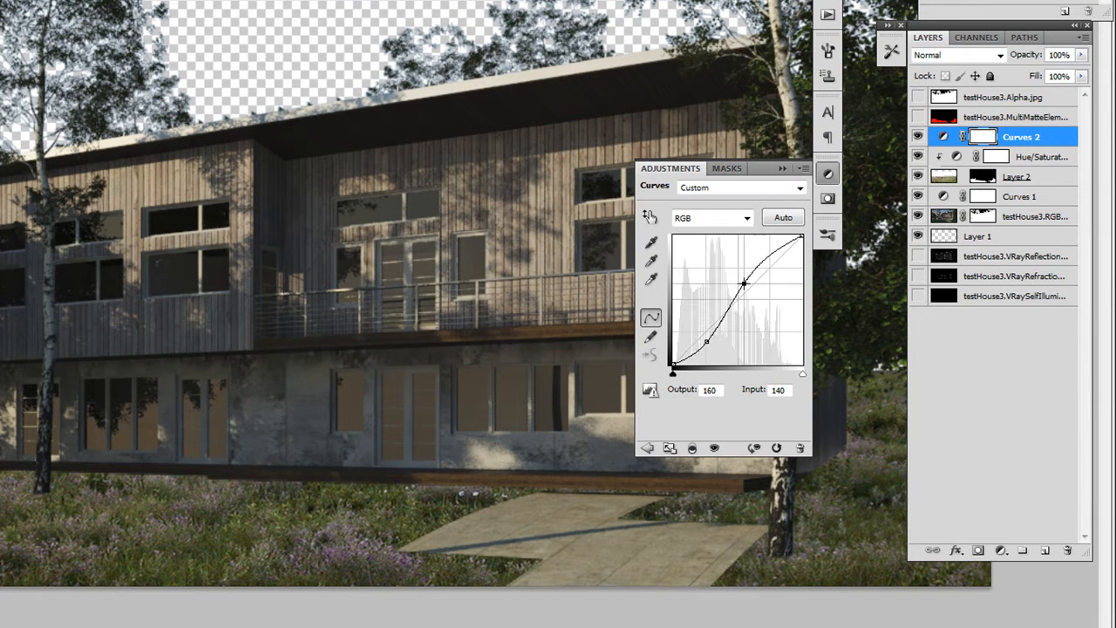
left_click_drag(745, 282, 746, 284)
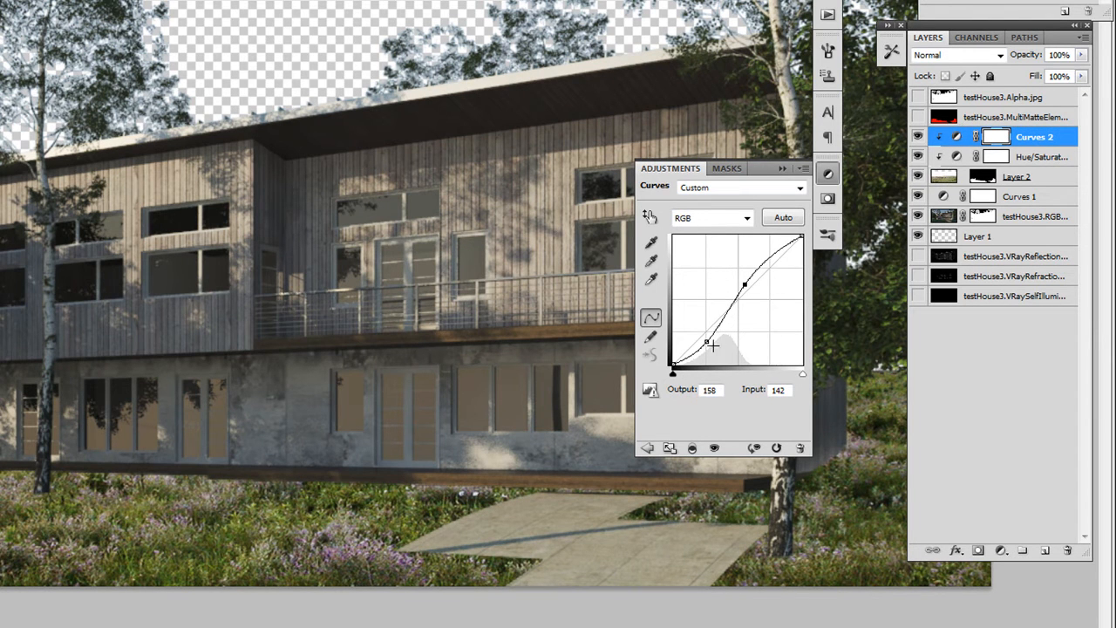
left_click_drag(706, 342, 696, 338)
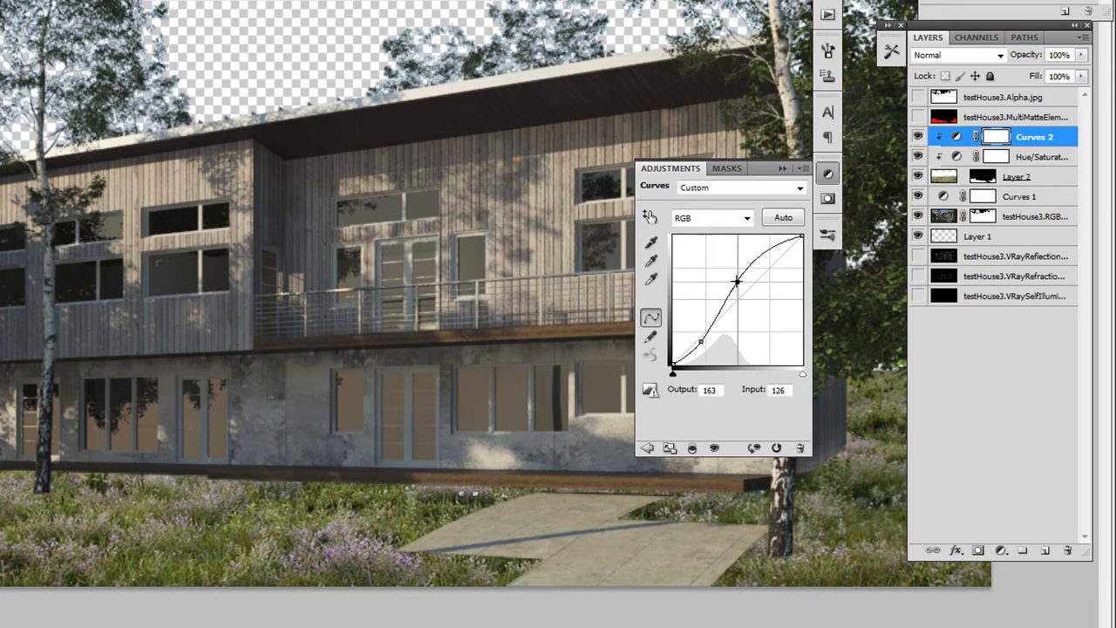
left_click_drag(737, 281, 730, 279)
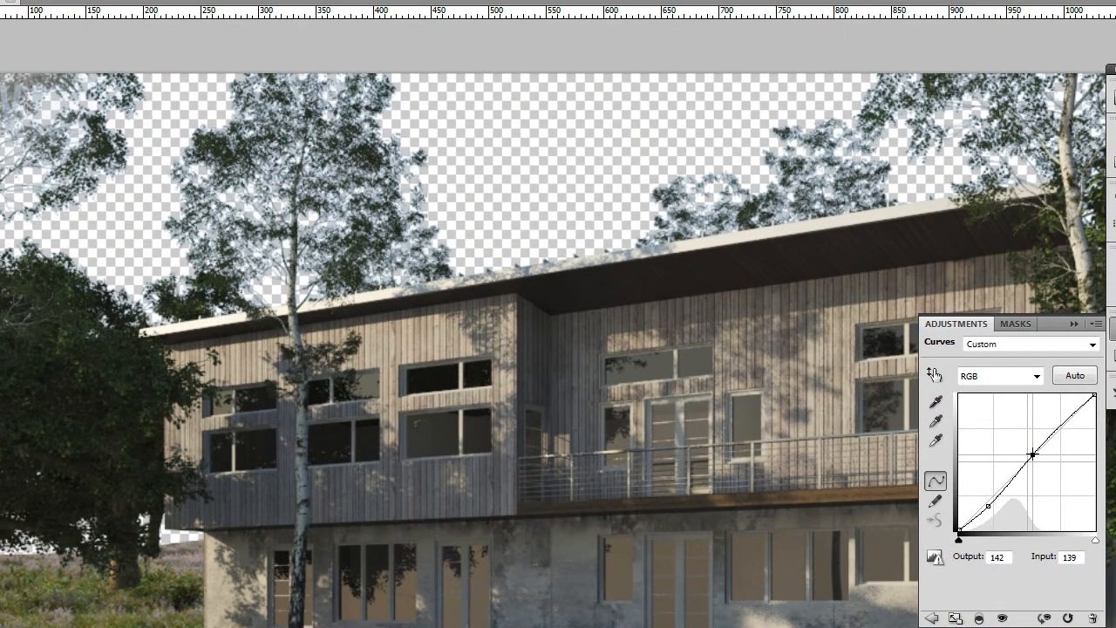
left_click_drag(1031, 454, 1036, 456)
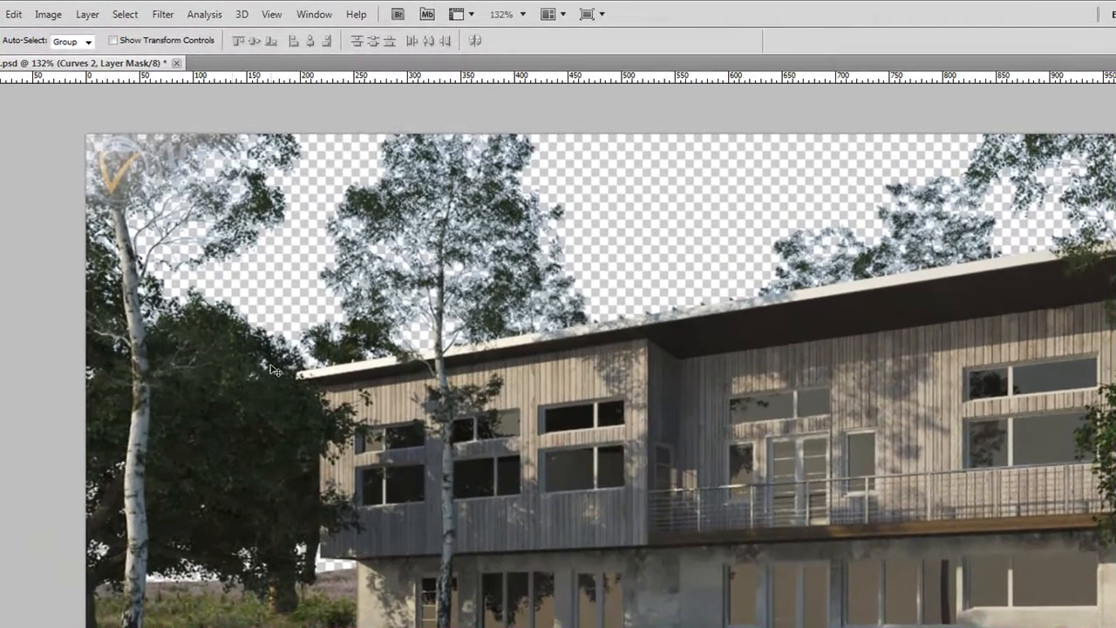
mouse_move(255, 434)
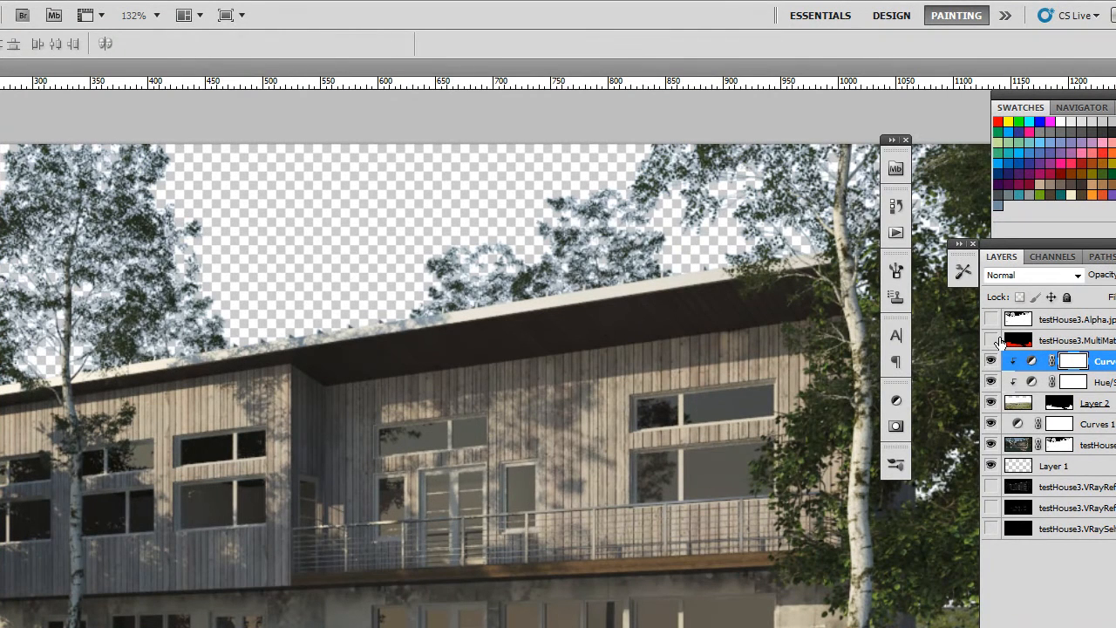
- Hide the MultiMatte layer and set the brush flow to 66% for painting Layer 2's mask
left_click(1095, 402)
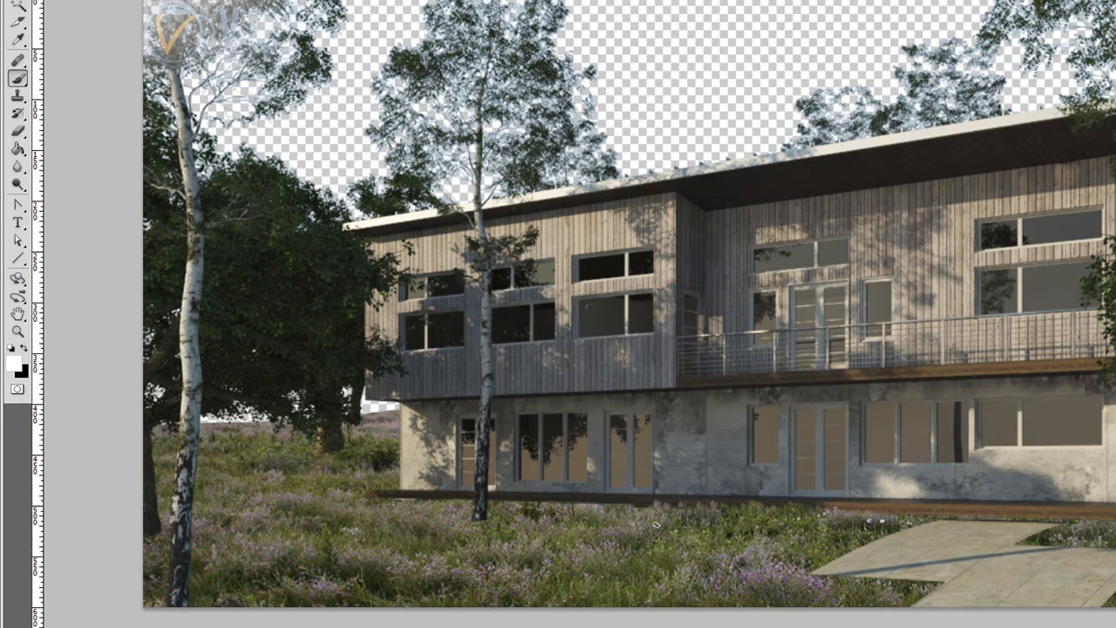
mouse_move(826, 563)
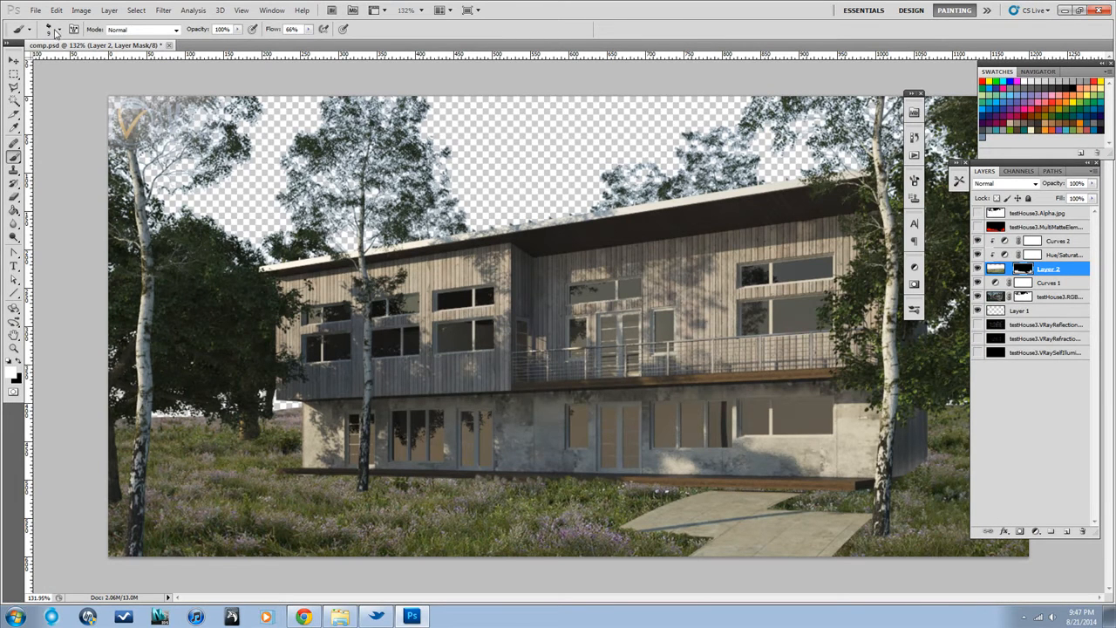
left_click(48, 29)
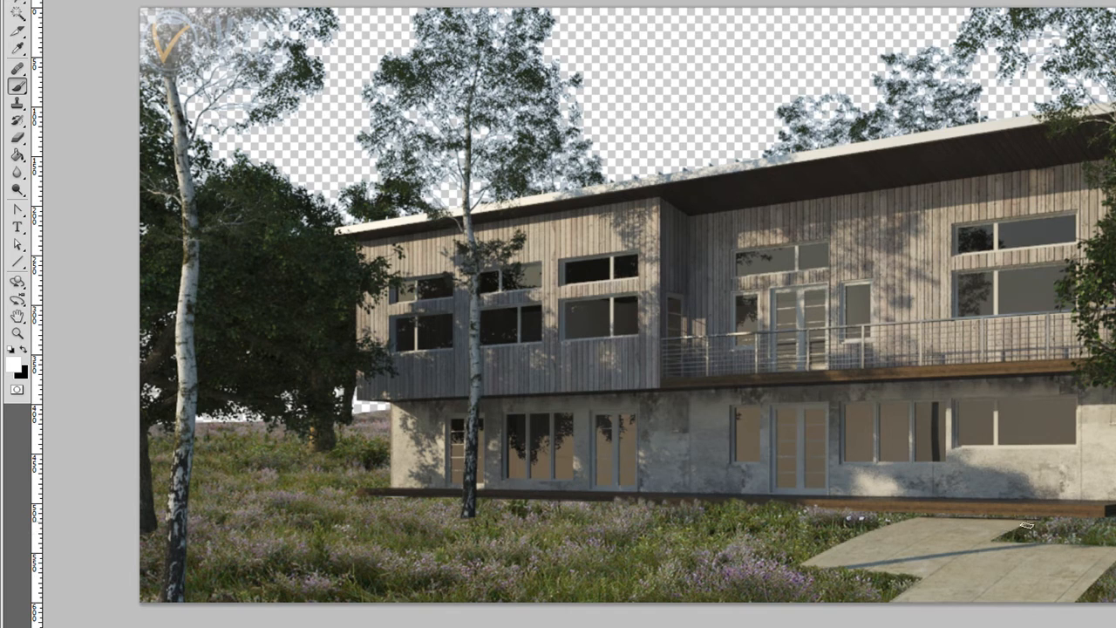
mouse_move(1002, 532)
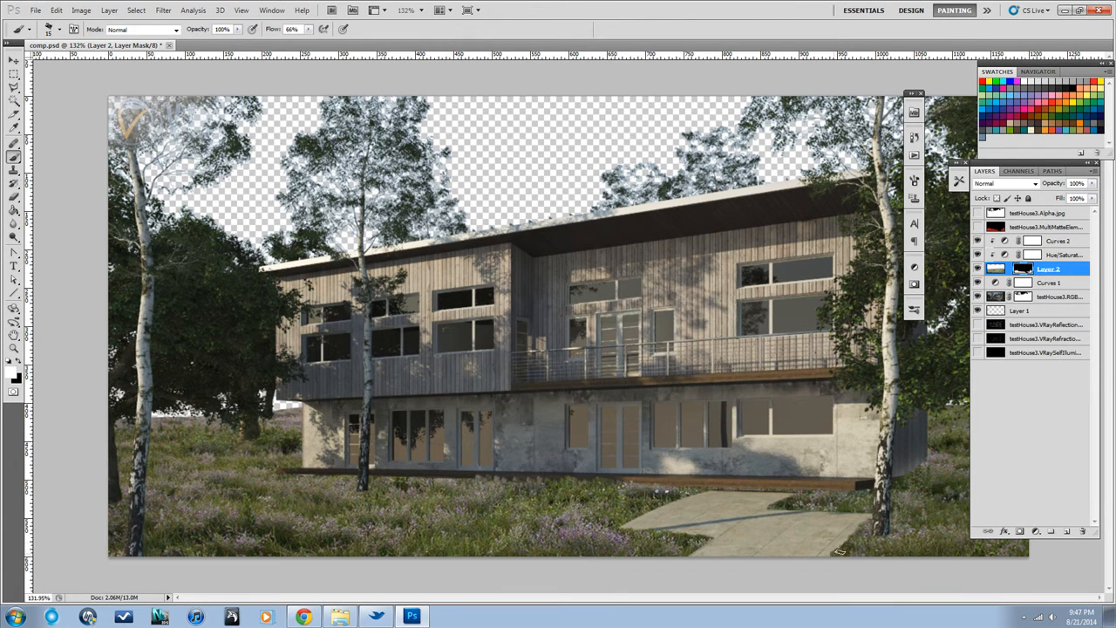
mouse_move(830, 564)
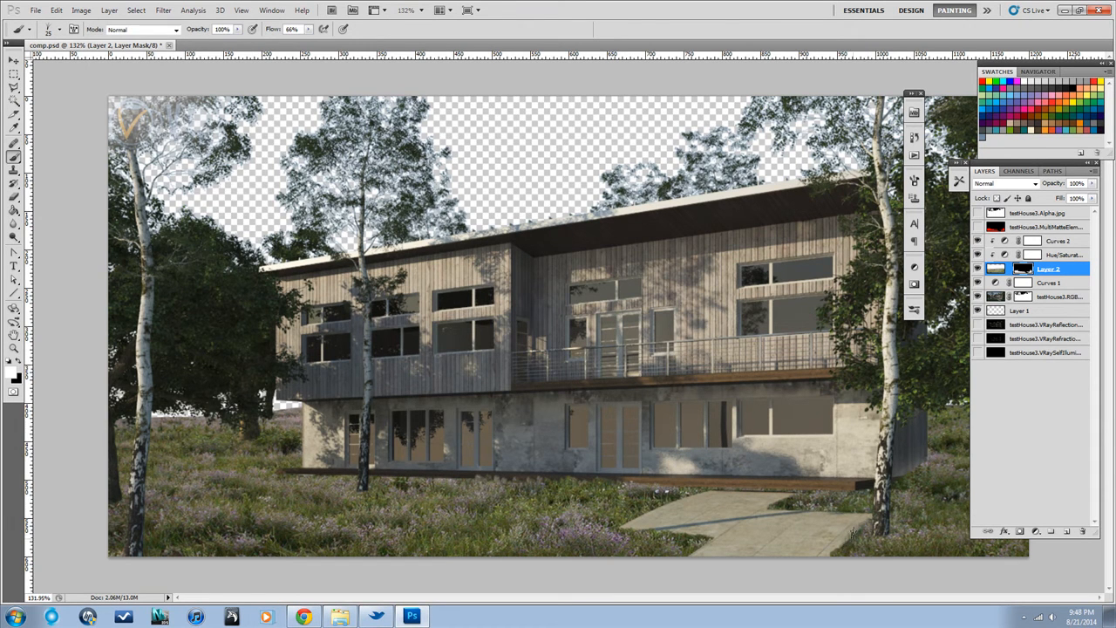
mouse_move(782, 331)
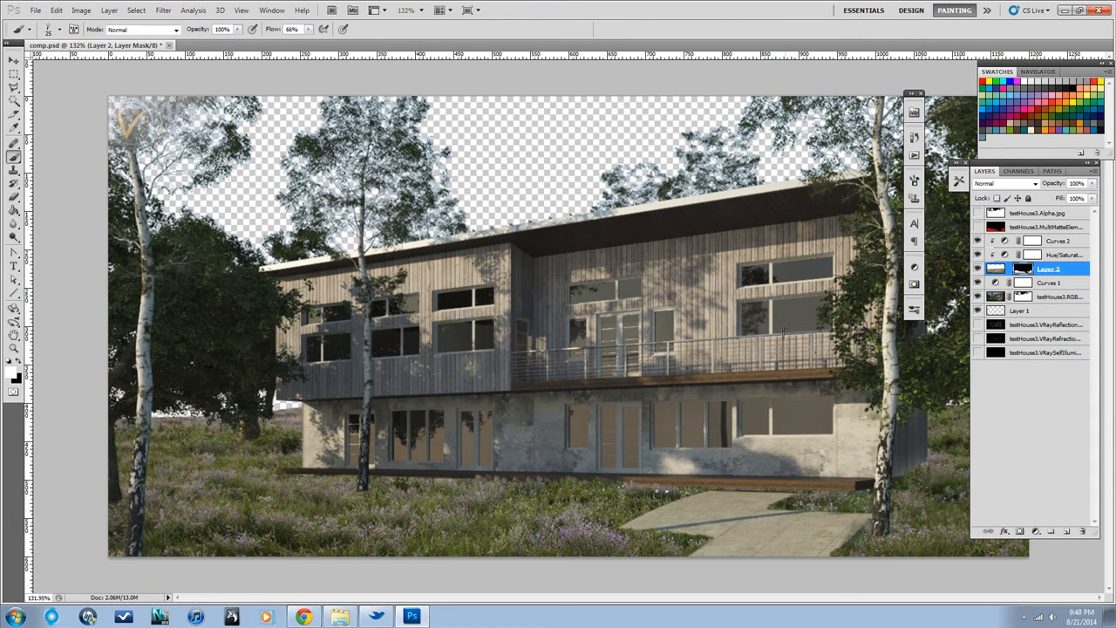
mouse_move(310, 92)
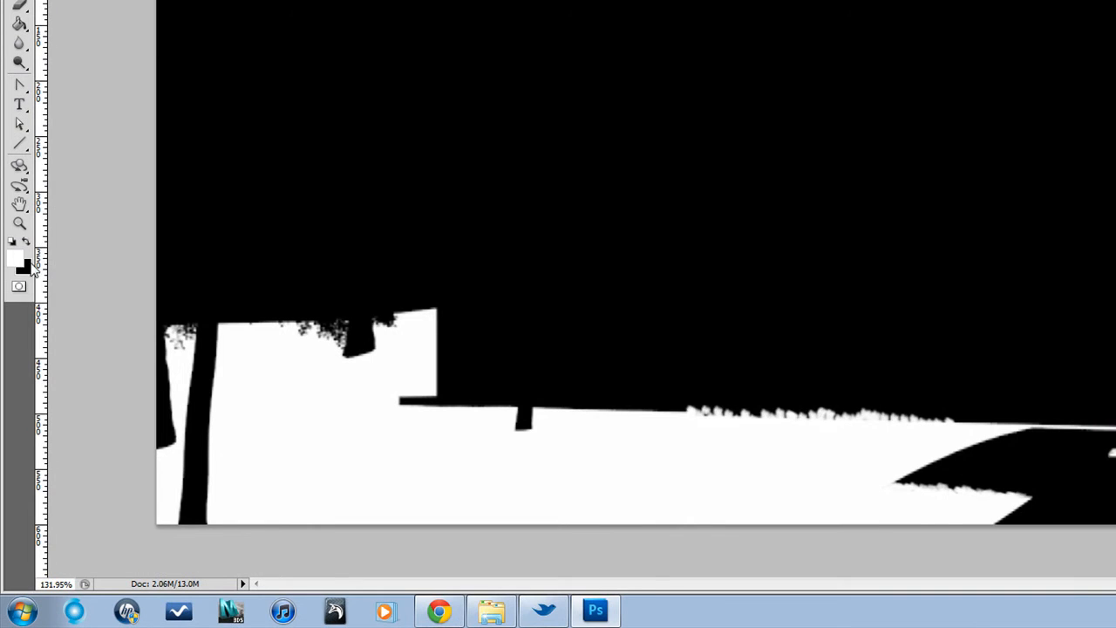
- Set the background colour to a mid-grey (R159) in the Color Picker
left_click(25, 268)
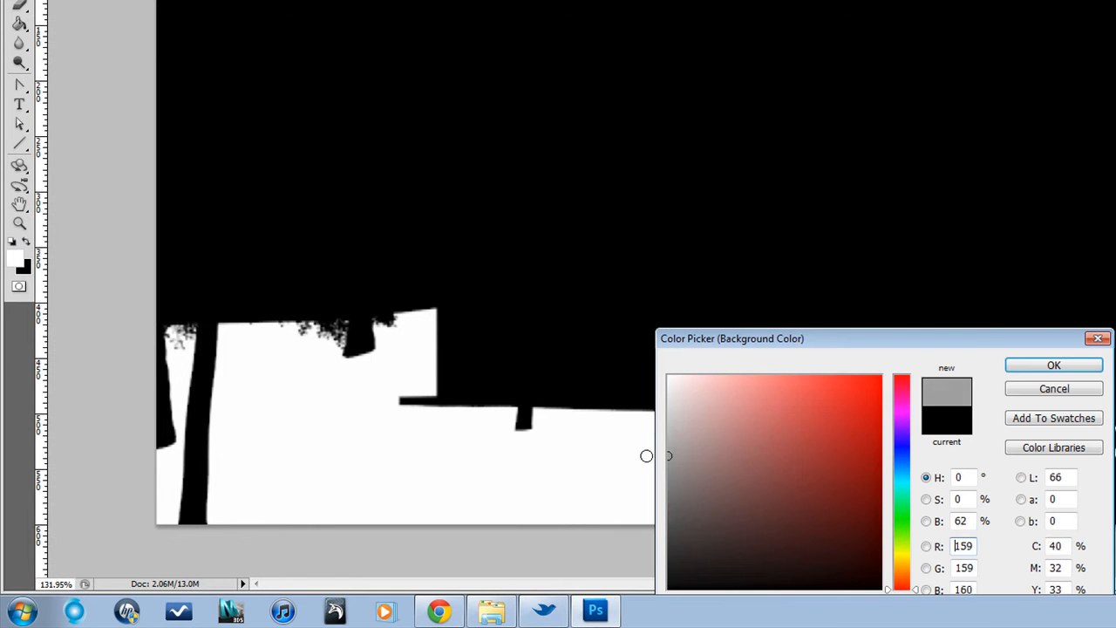
left_click(1053, 364)
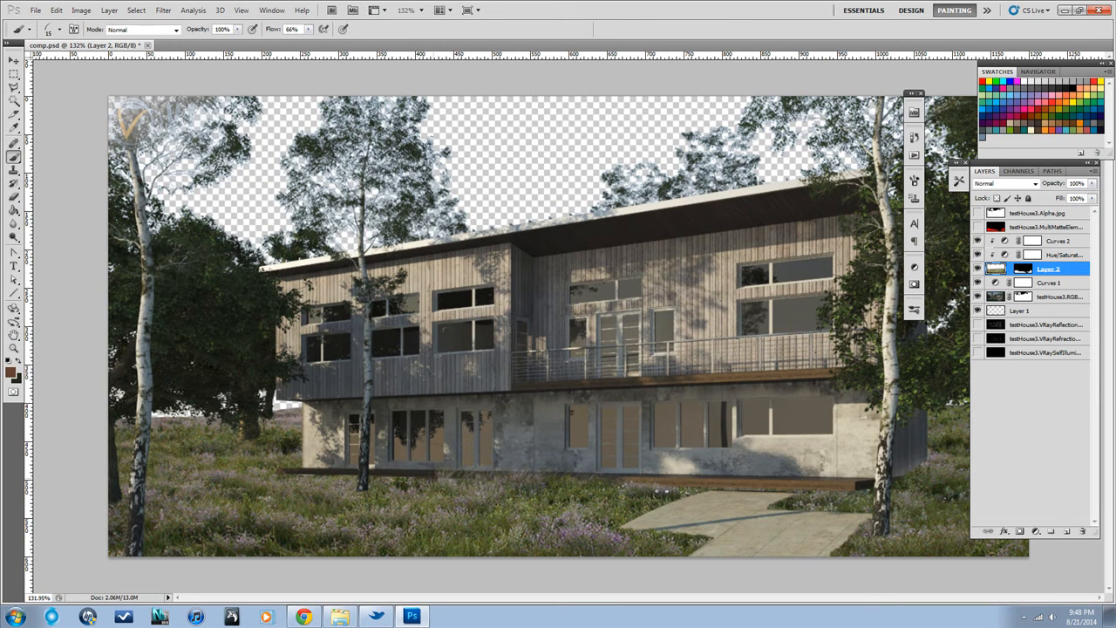
mouse_move(792, 367)
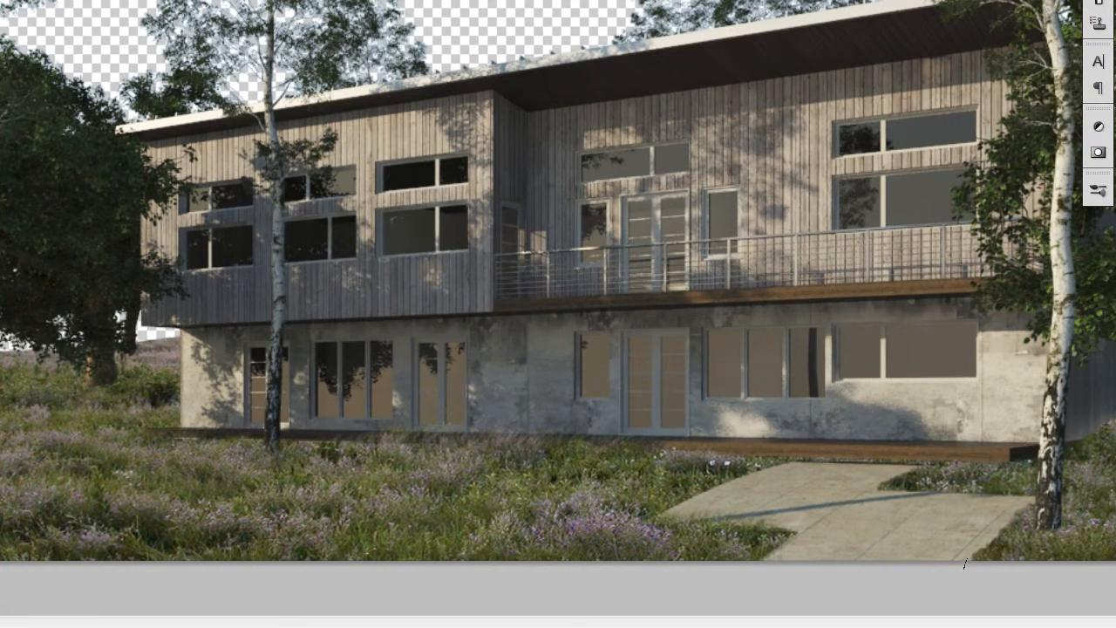
mouse_move(1024, 510)
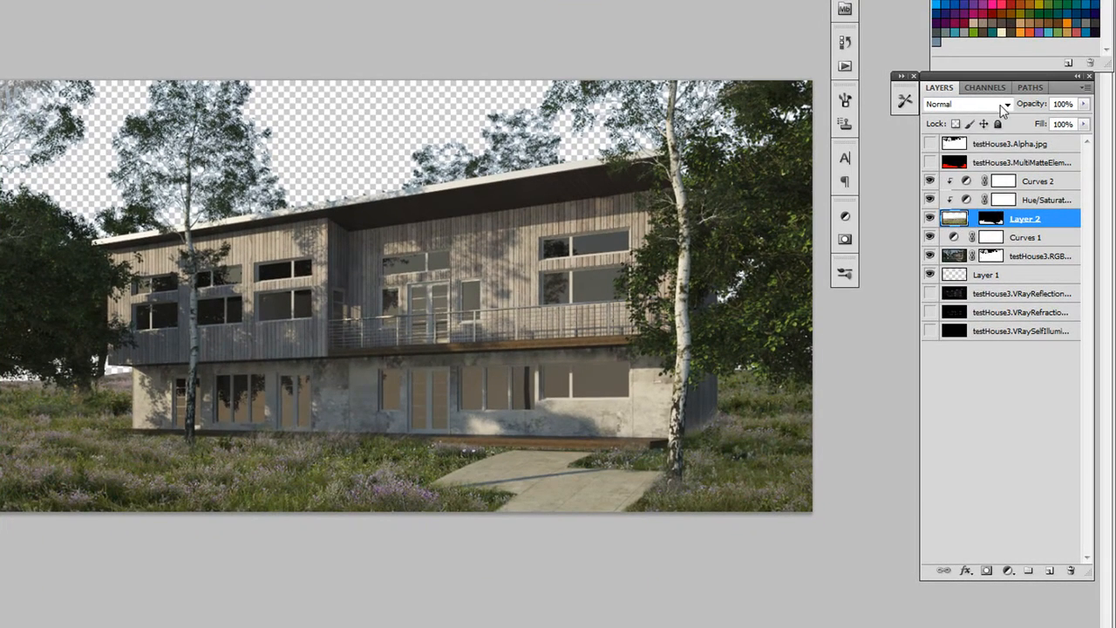
left_click(968, 104)
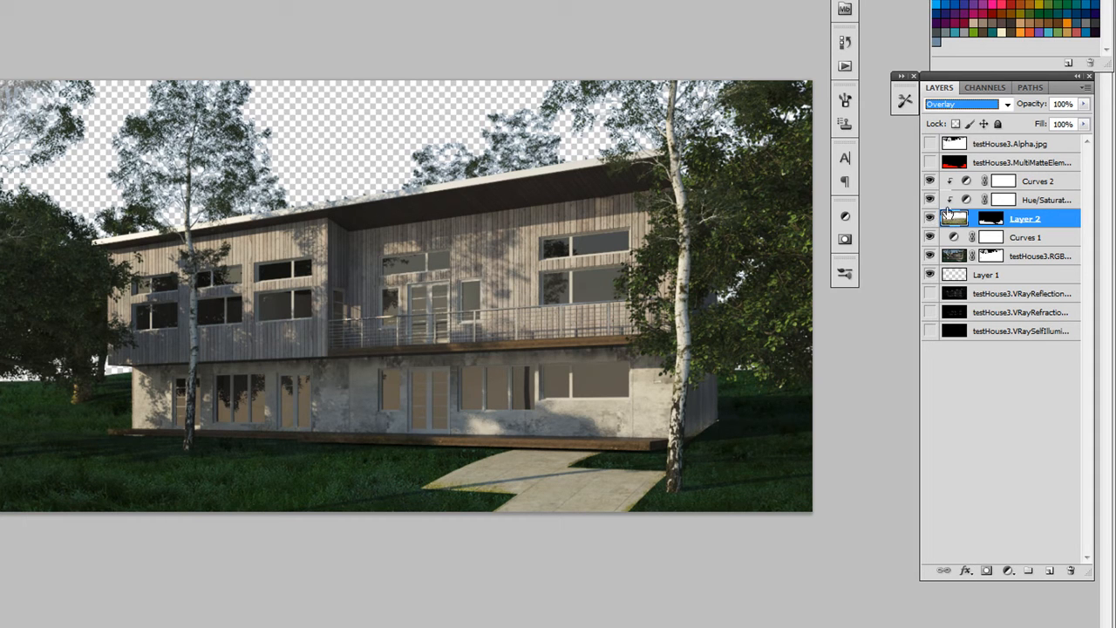
mouse_move(1012, 175)
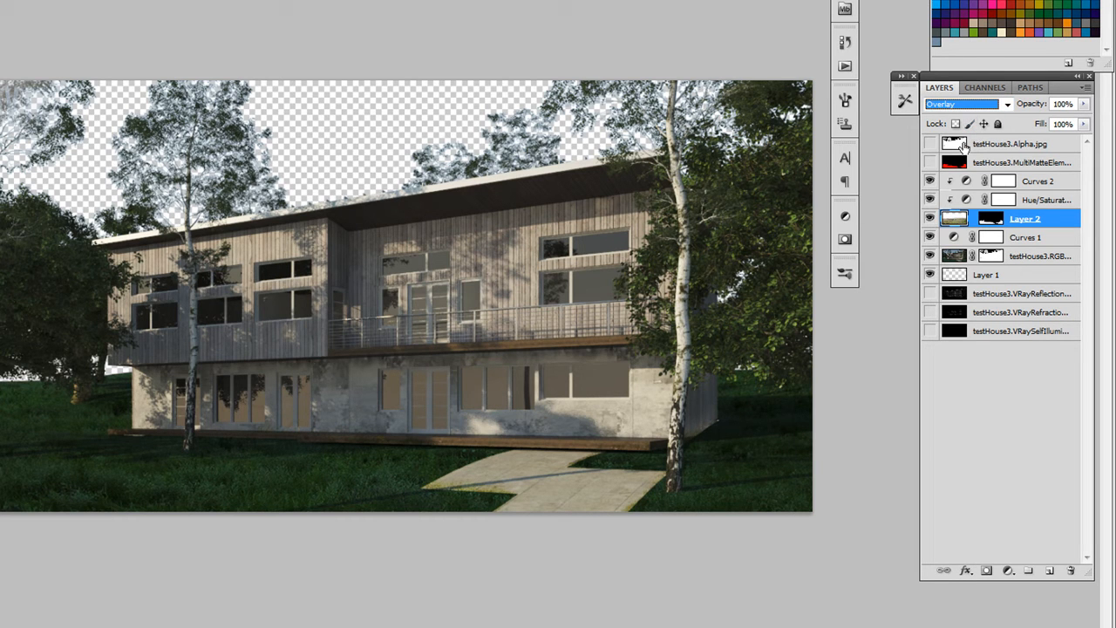
left_click(963, 104)
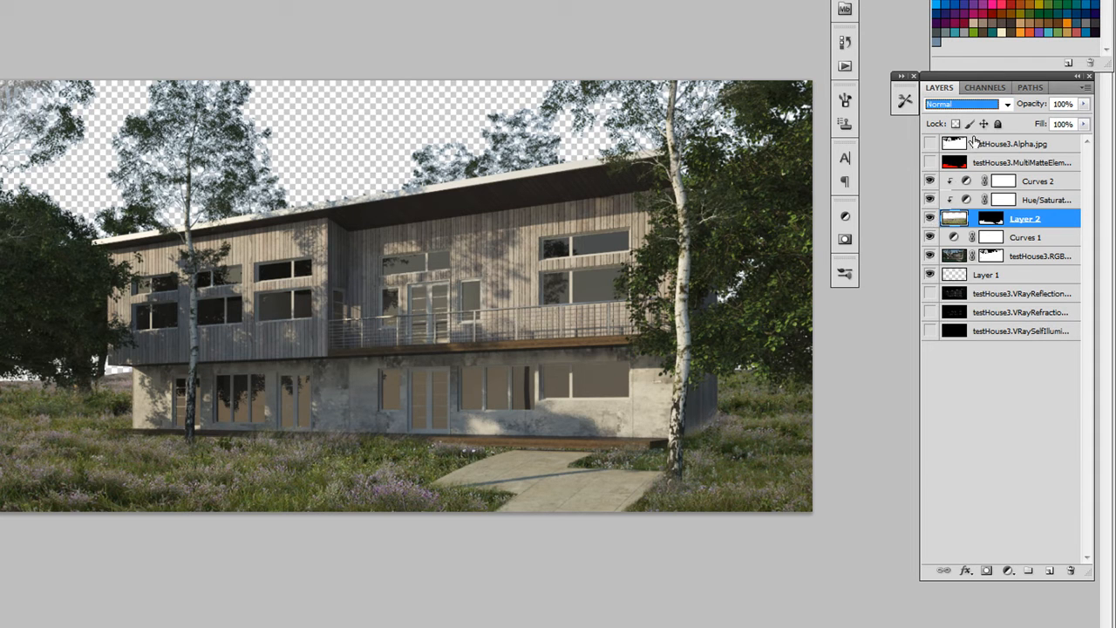
left_click(959, 104)
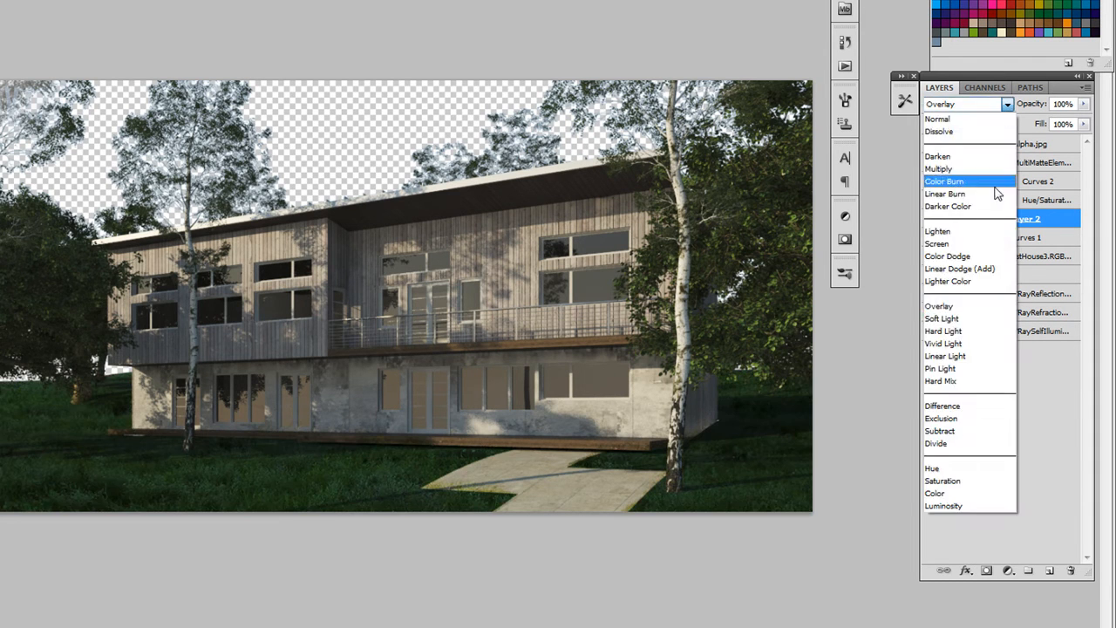
left_click(959, 268)
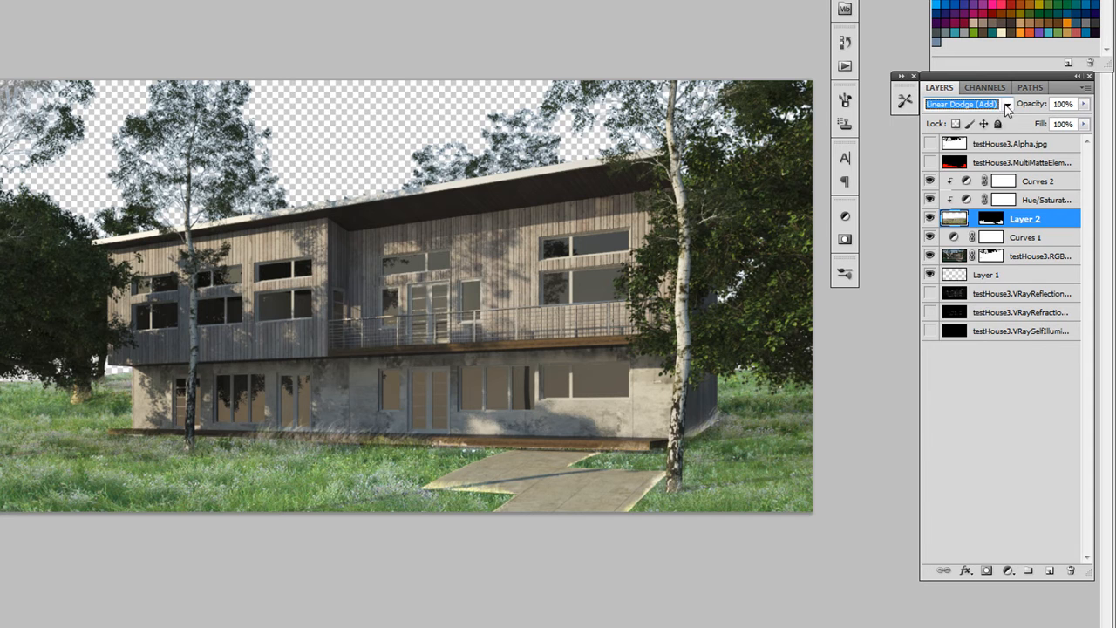
left_click(959, 104)
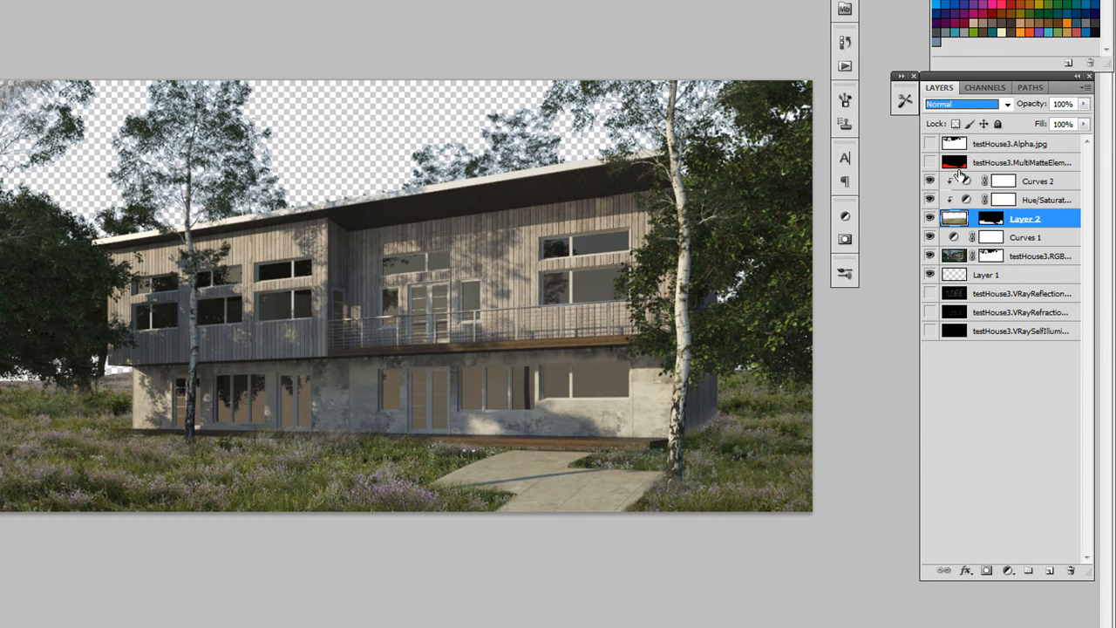
- Create an empty Layer 3 above Curves 2, then select the testHouse3.RGB layer
left_click(1038, 181)
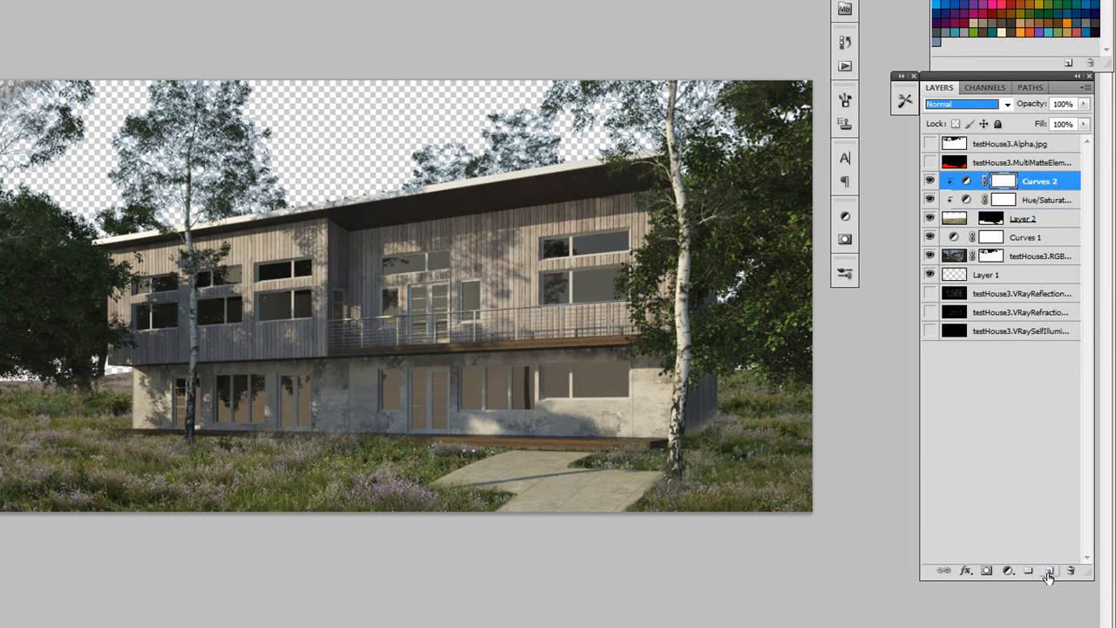
left_click(1050, 570)
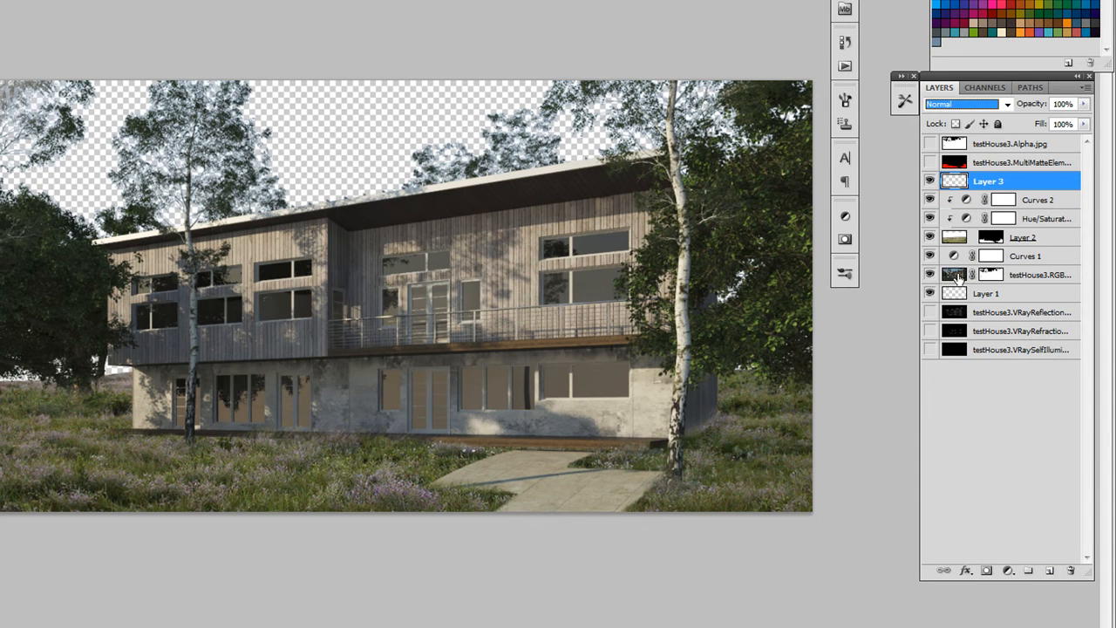
left_click(1037, 275)
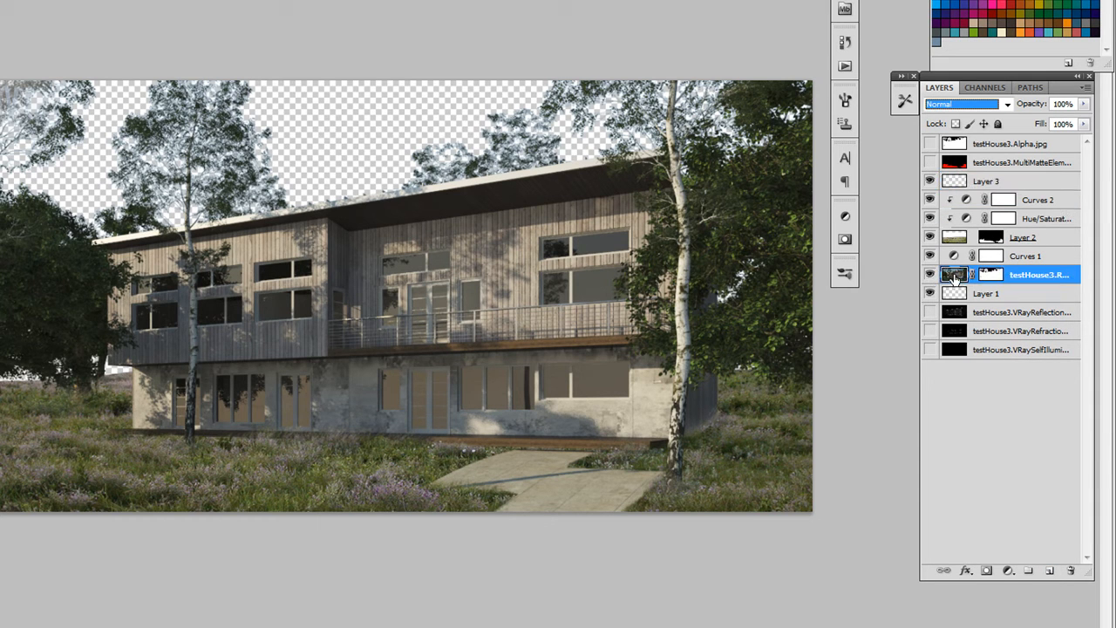
mouse_move(956, 264)
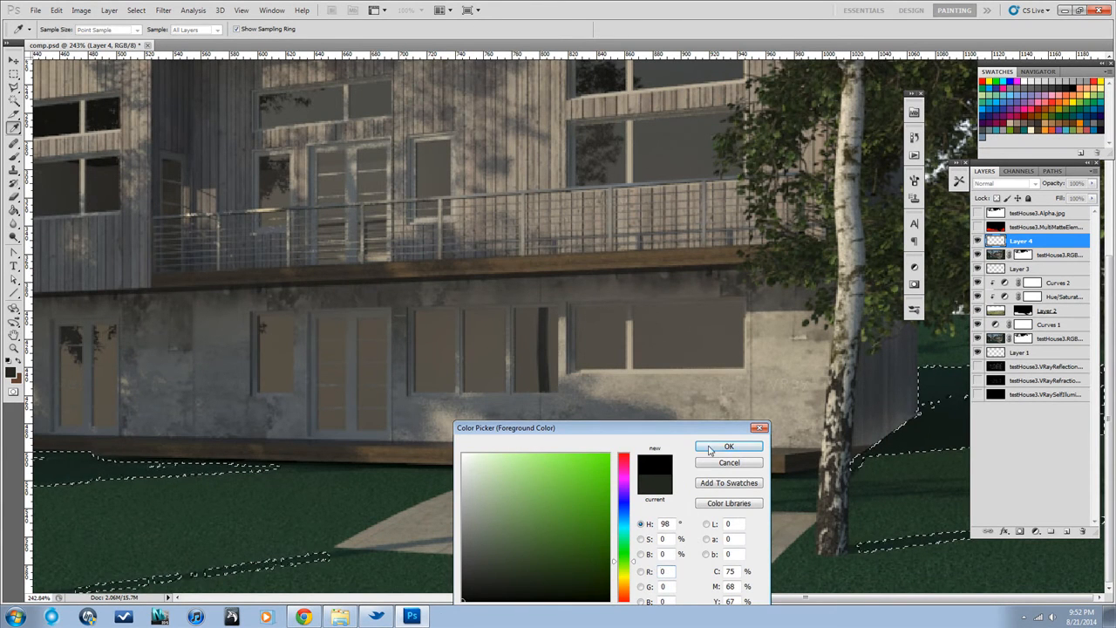
- Confirm black as the foreground colour and lower the Multiply shadow layer to 44% opacity
left_click(729, 446)
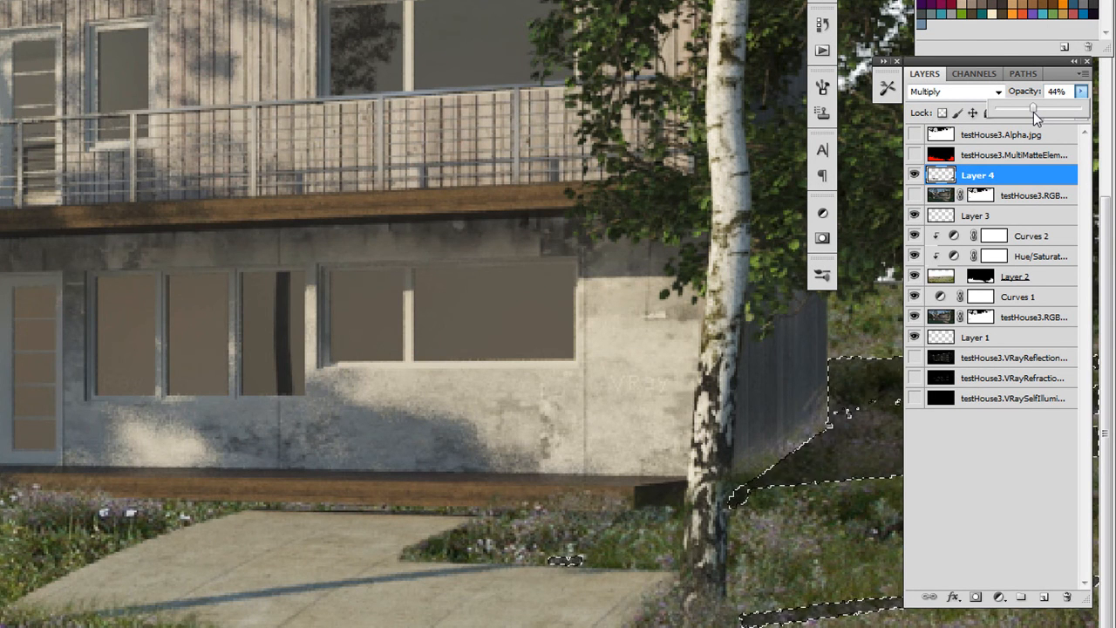
left_click_drag(1033, 107, 1030, 108)
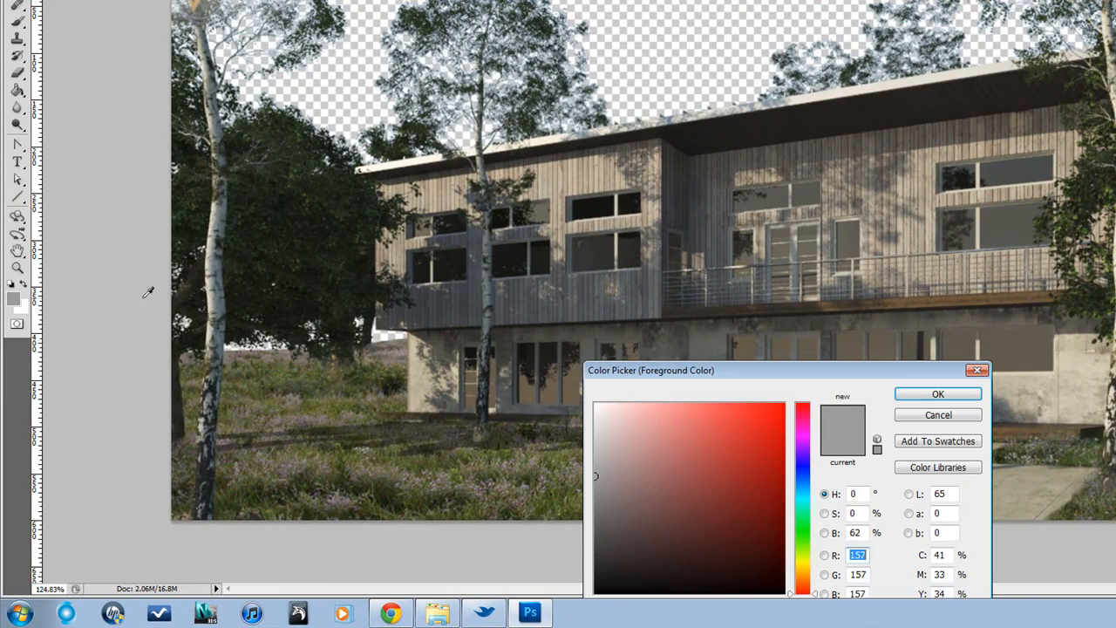
left_click(937, 393)
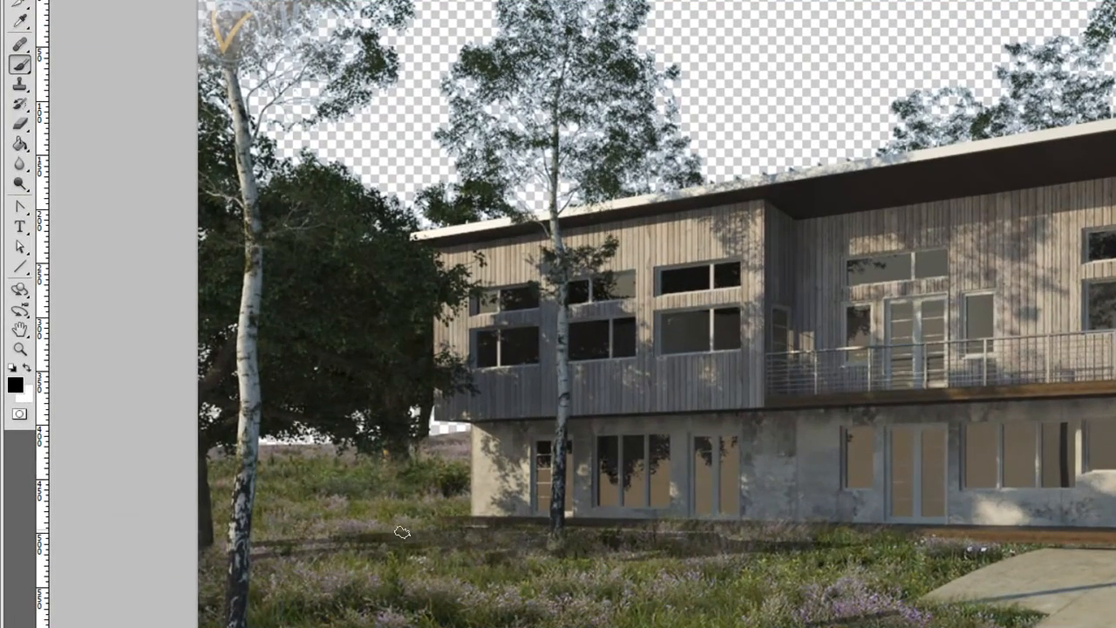
mouse_move(684, 558)
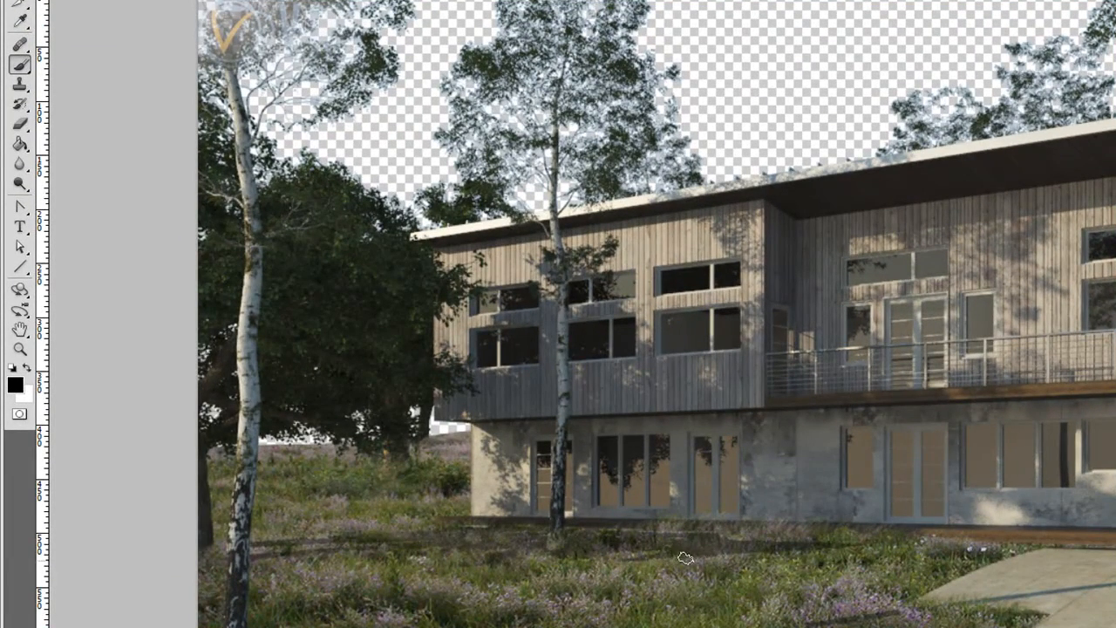
mouse_move(641, 562)
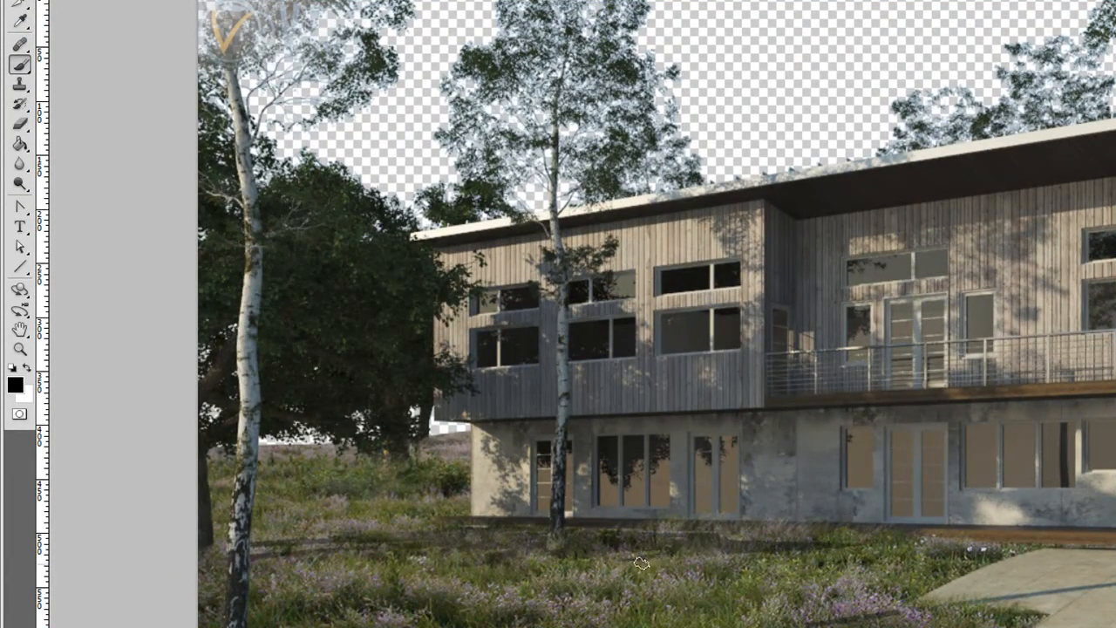